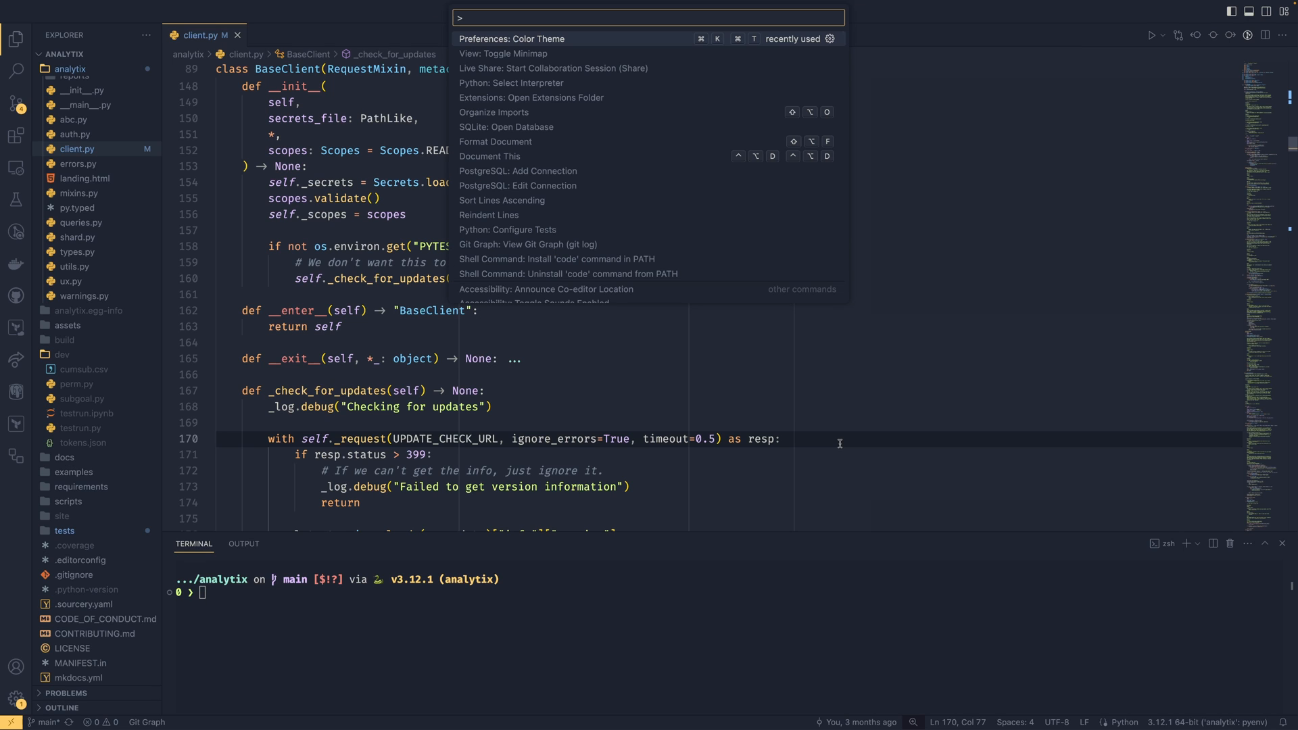
Apply the Ayu Mirage Bordered colour theme from the Color Theme list.
left_click(511, 38)
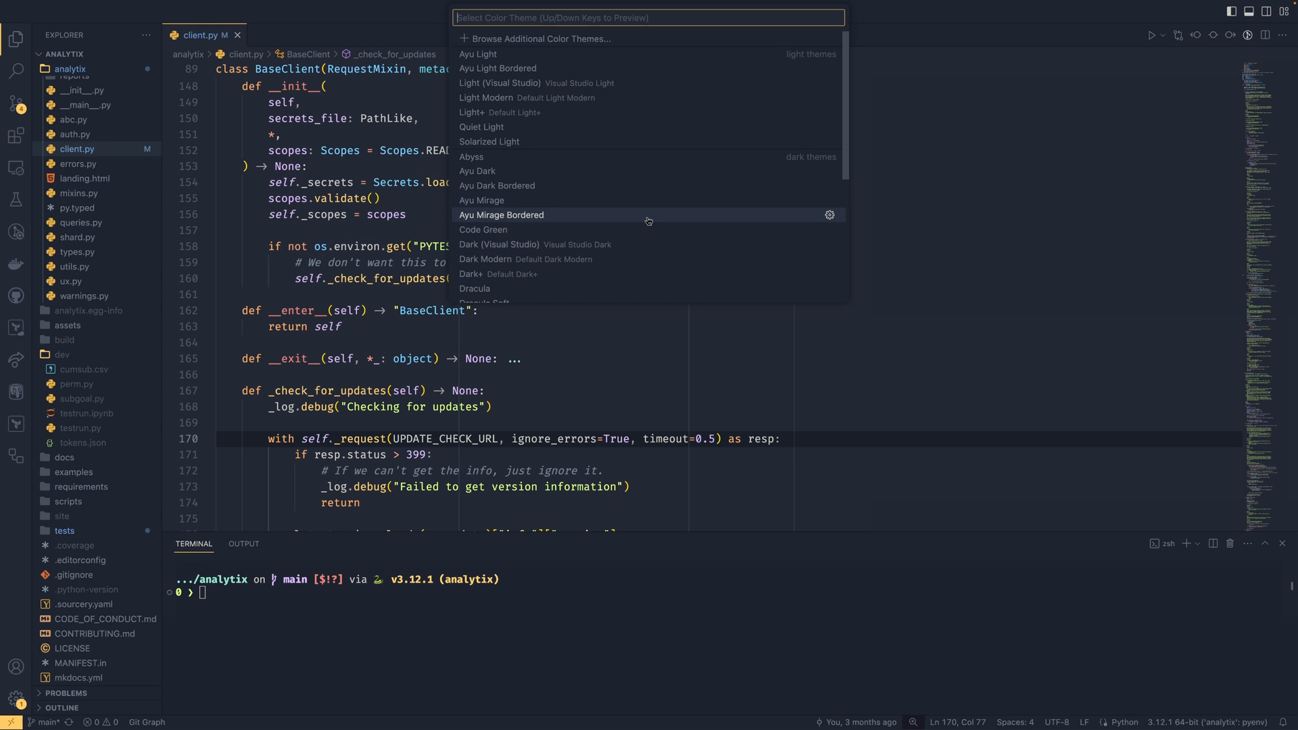
key("Escape")
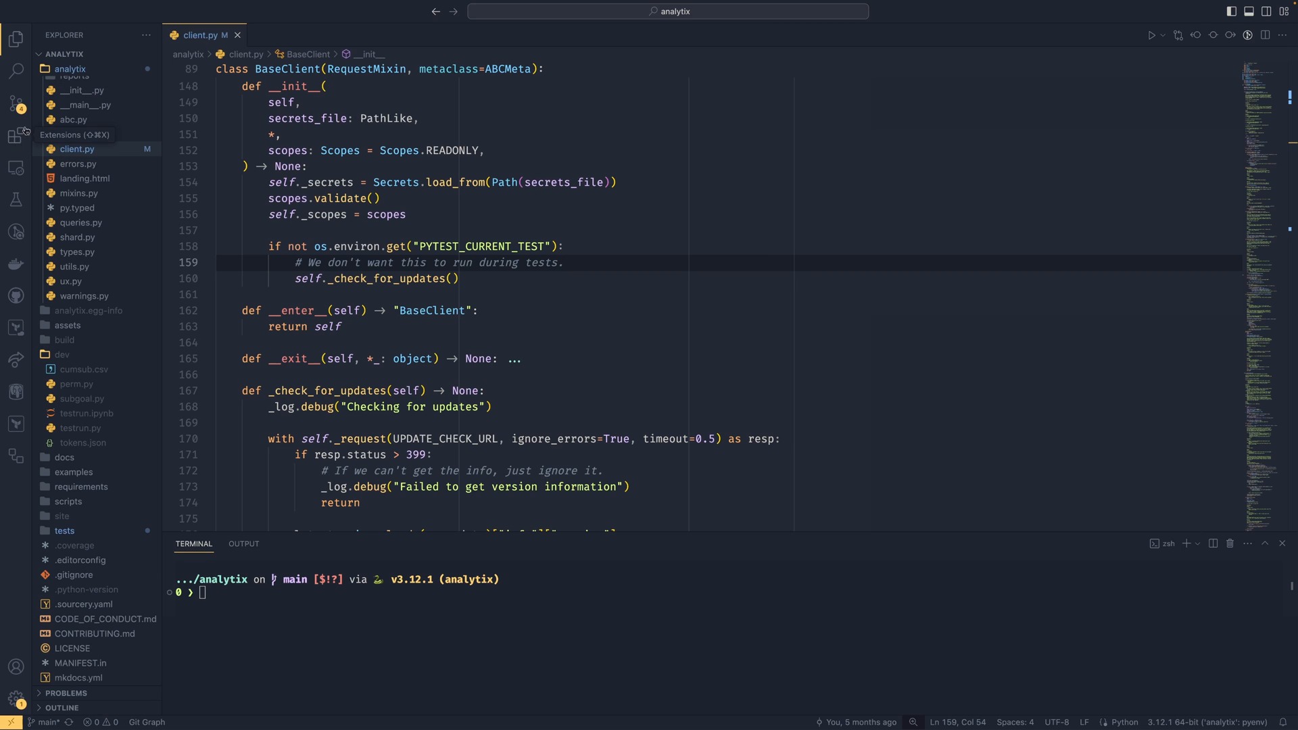
Search the Extensions view for 'ayu' and review the Ayu theme's details page.
left_click(17, 135)
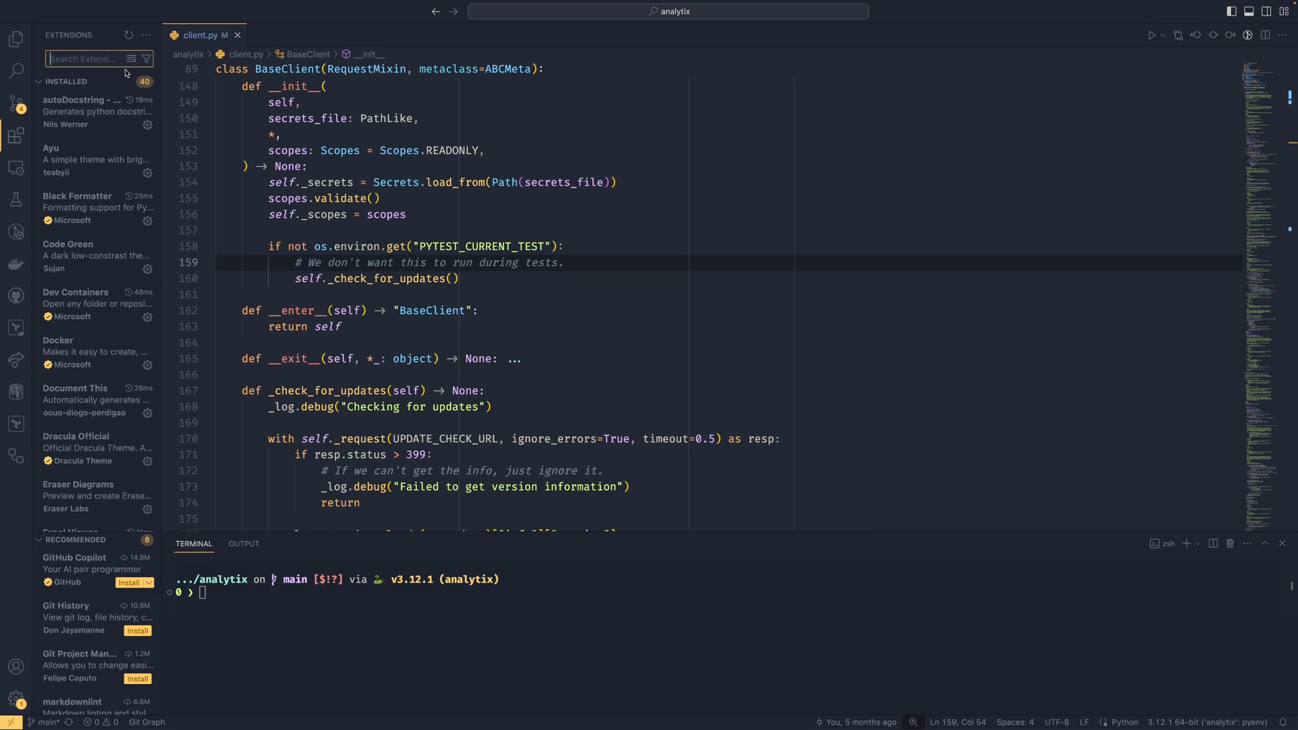
type("ayu")
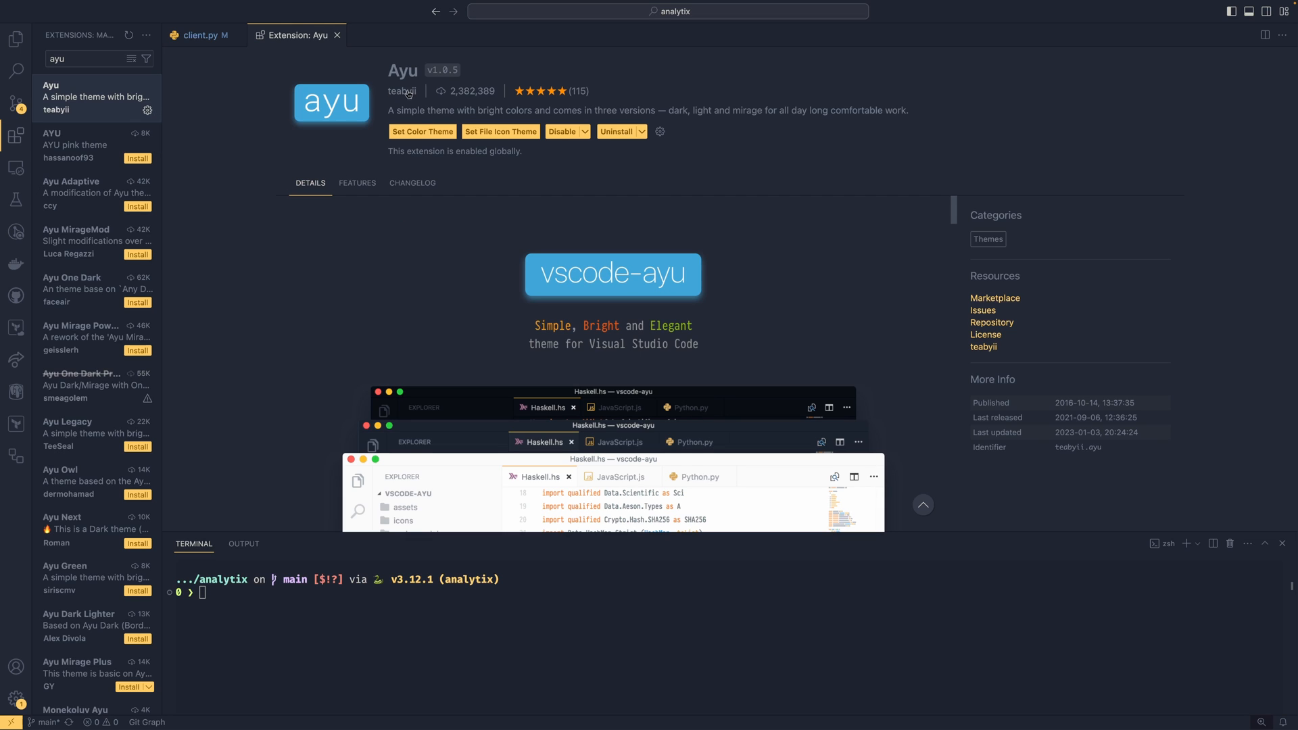
mouse_move(191, 173)
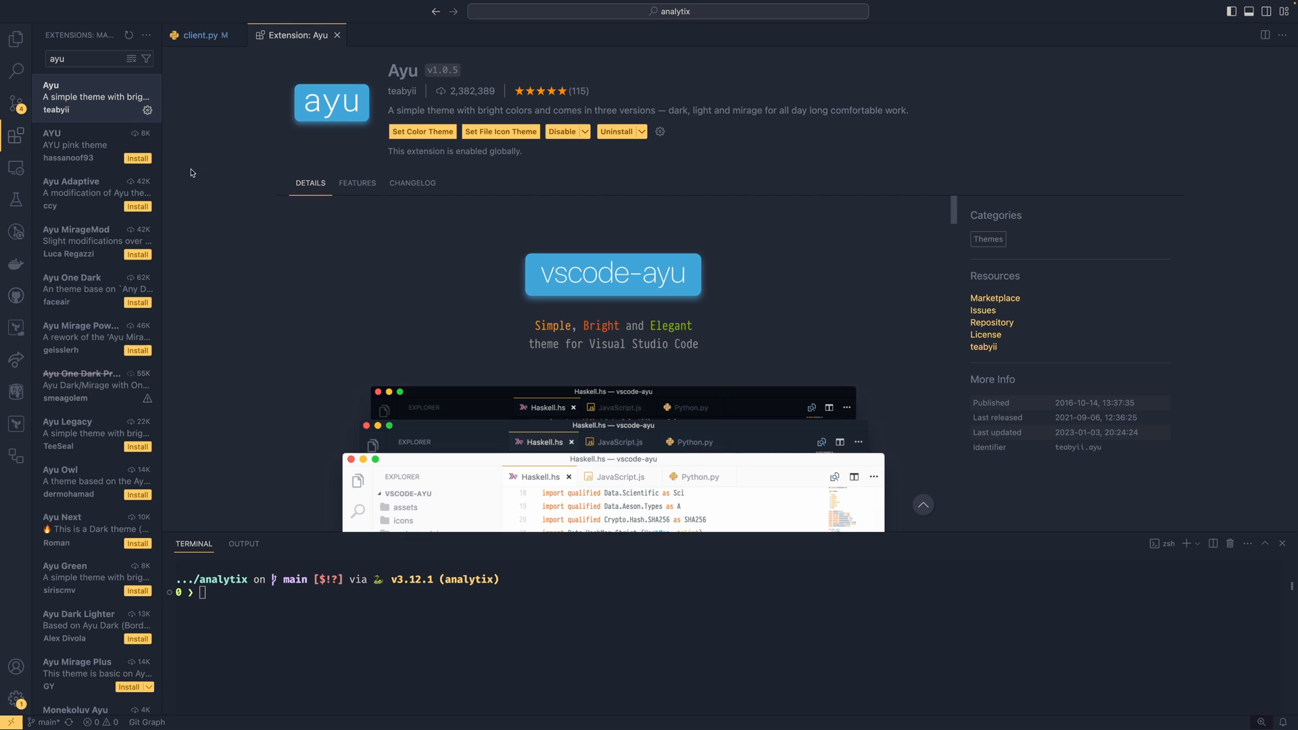
mouse_move(437, 102)
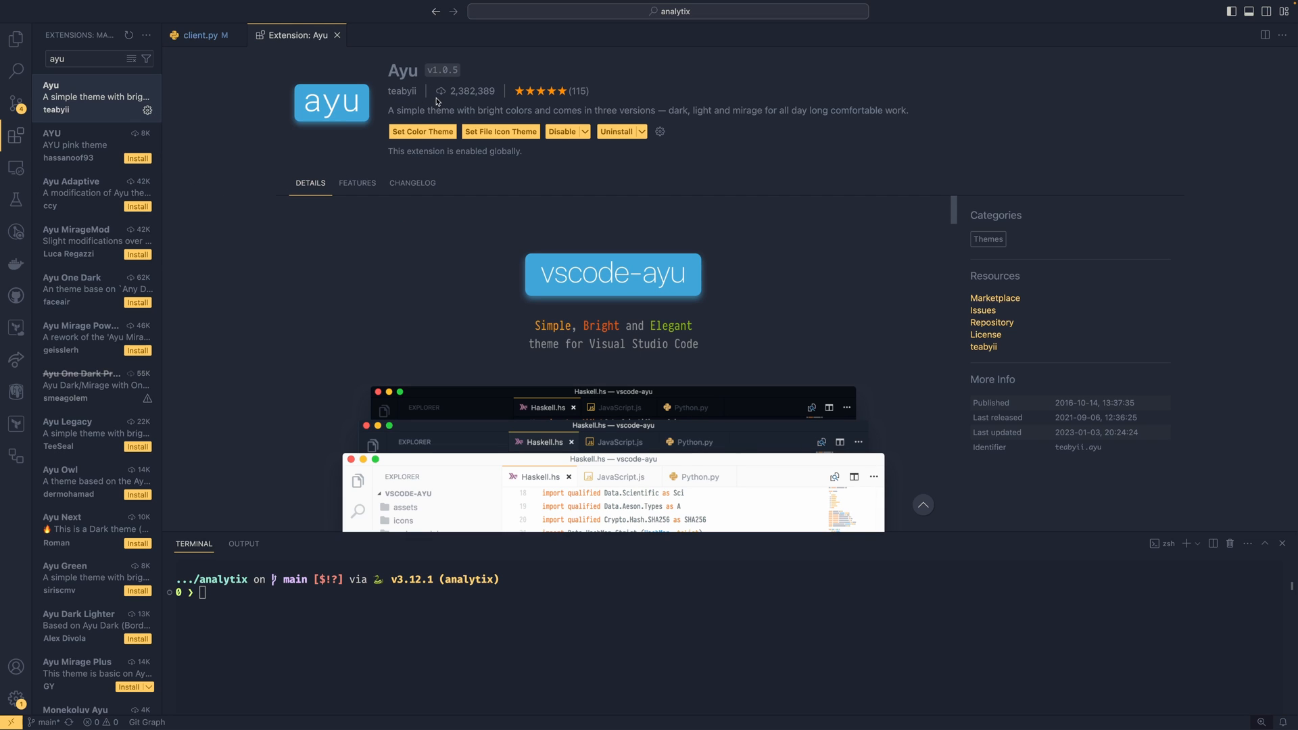
mouse_move(438, 106)
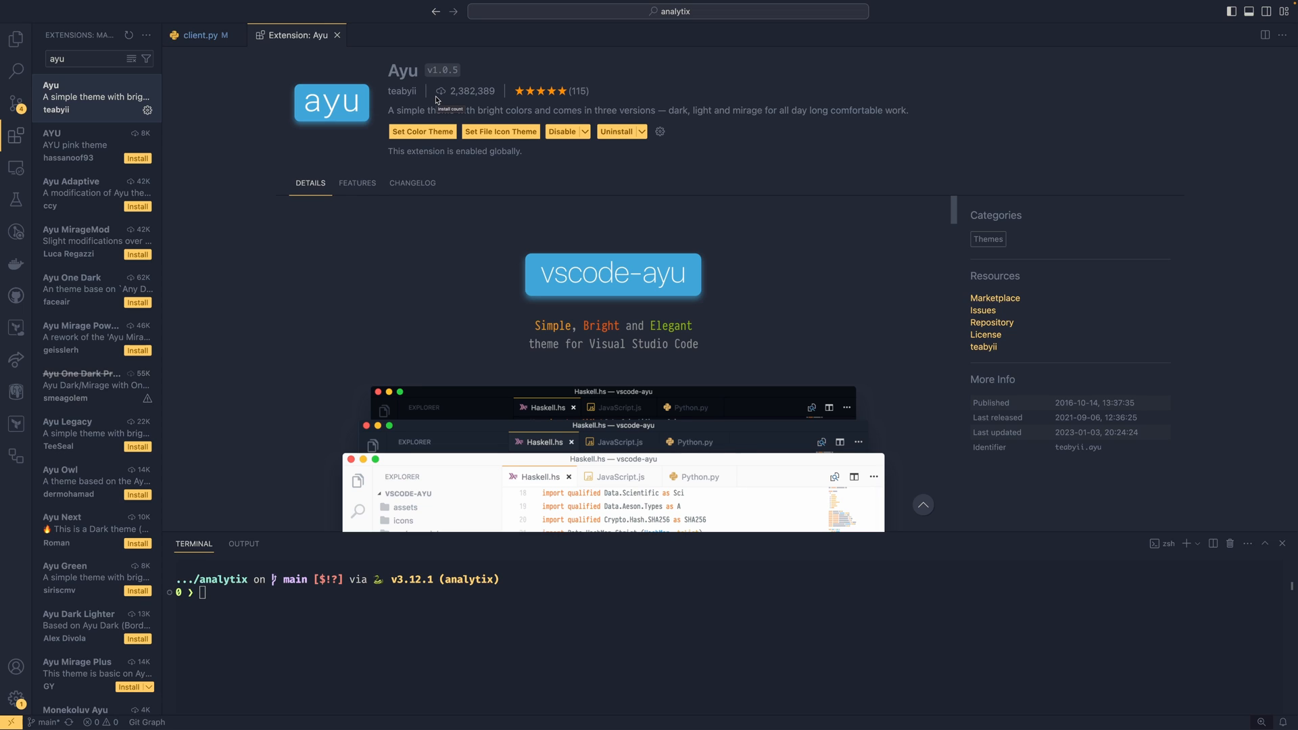
mouse_move(852, 146)
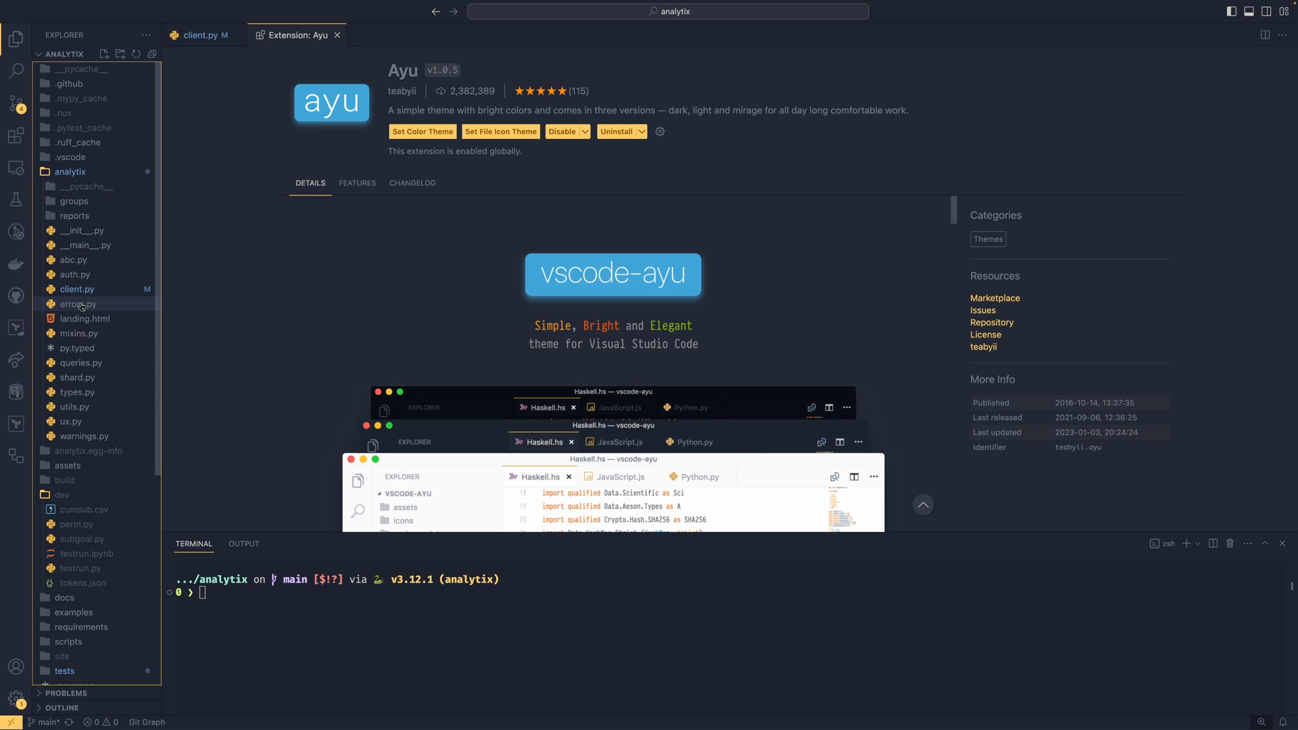
mouse_move(79, 304)
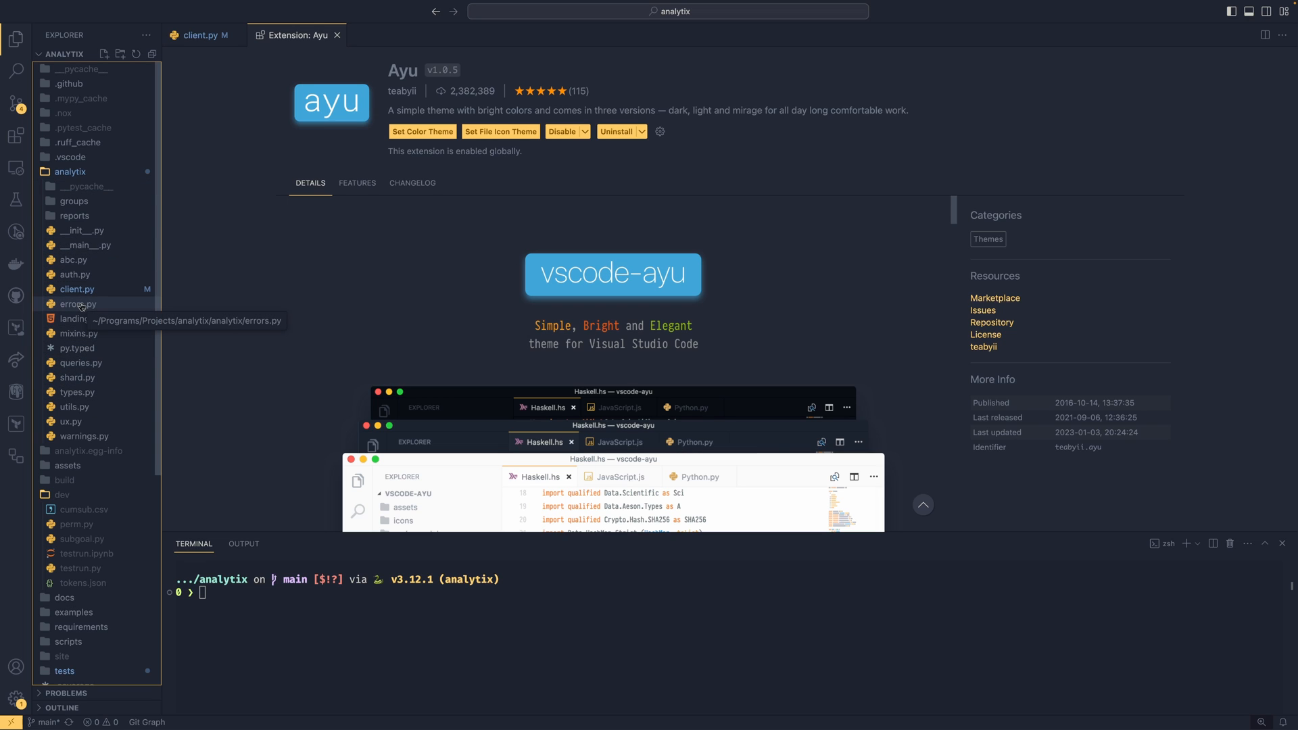
mouse_move(74, 598)
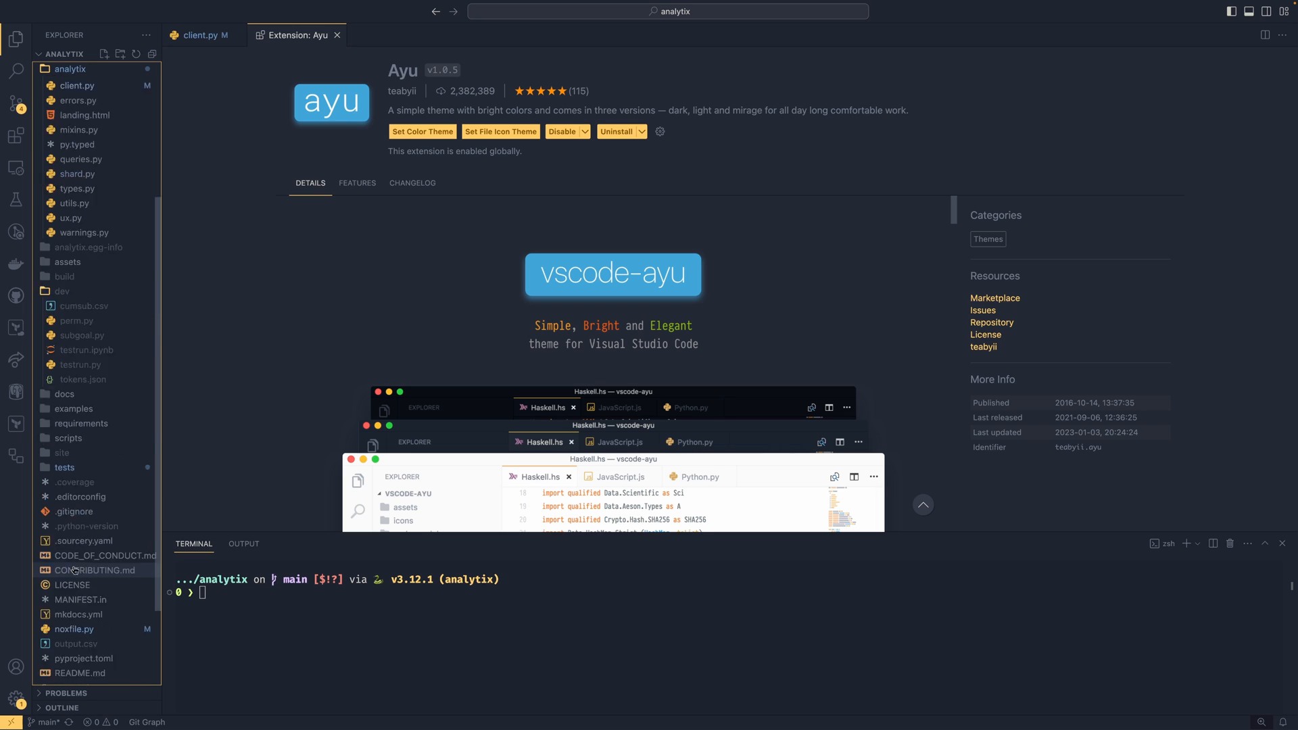
scroll("down", 3)
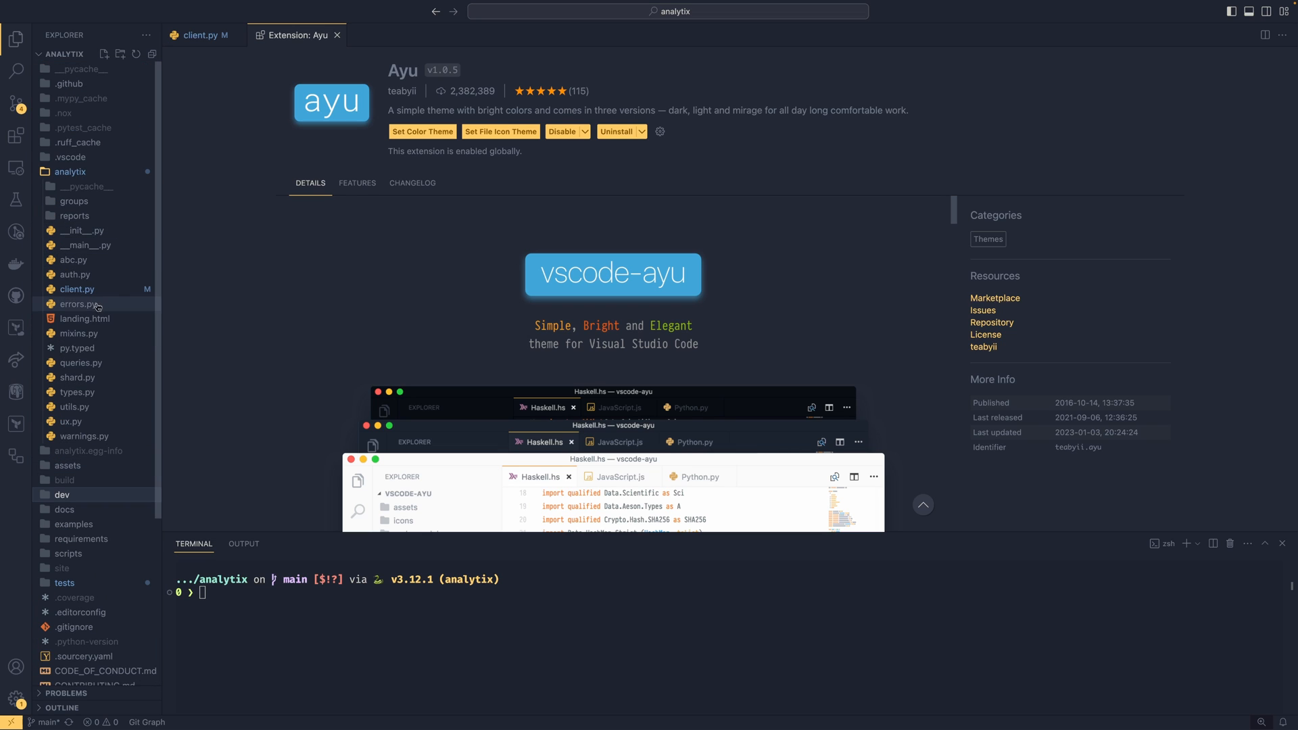
mouse_move(357, 182)
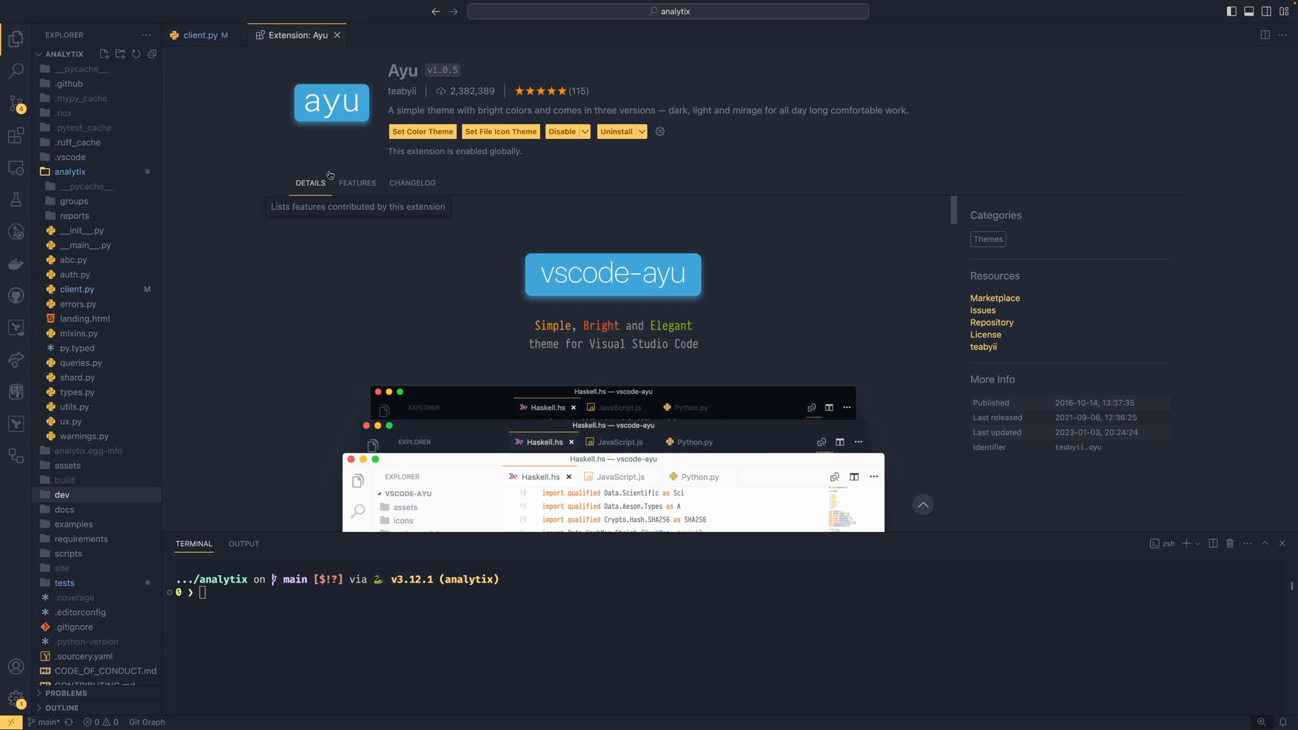
mouse_move(278, 40)
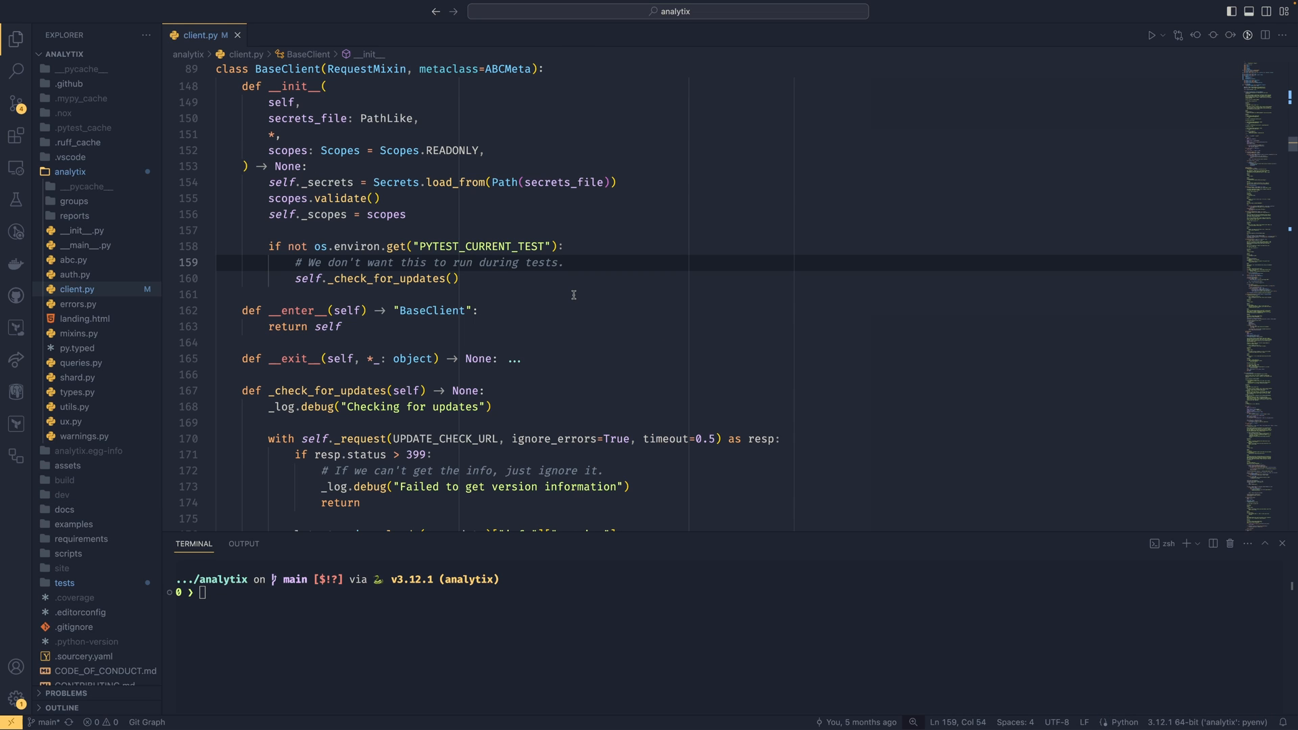
mouse_move(716, 357)
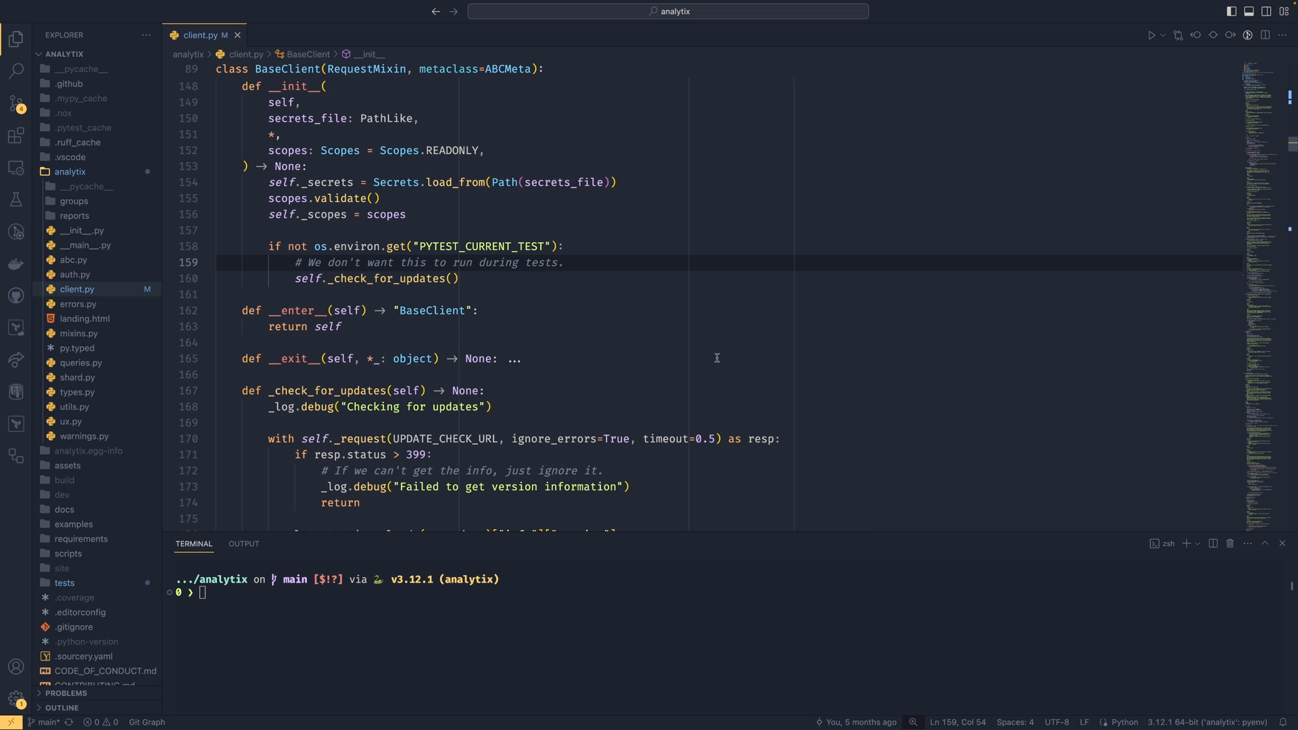
mouse_move(710, 351)
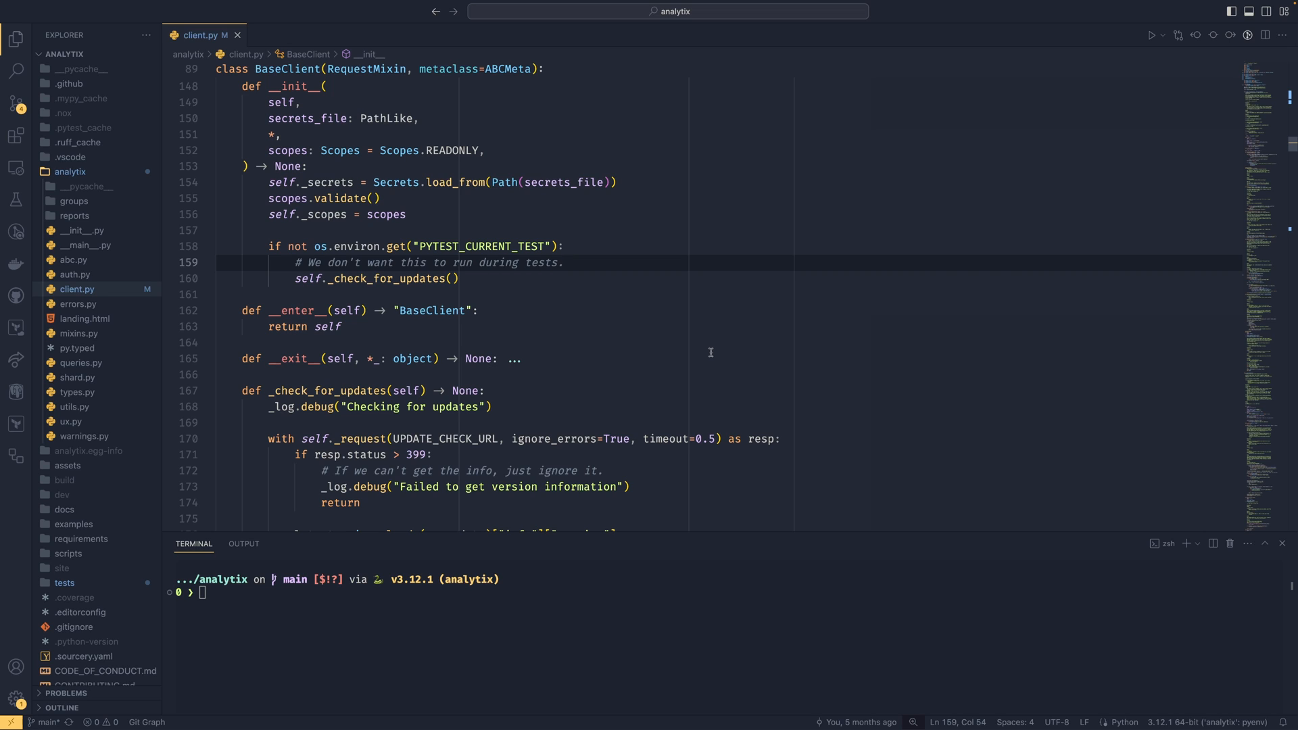
mouse_move(1083, 278)
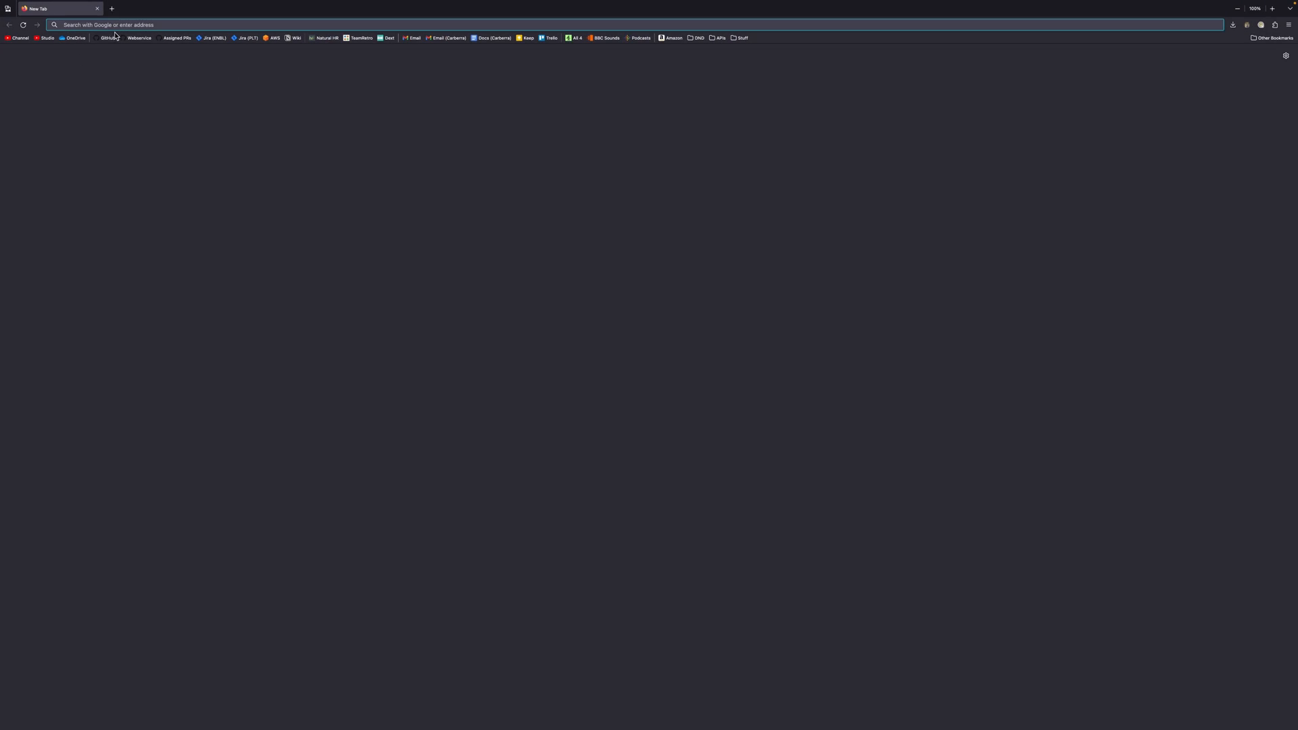
Search the web for 'fira code nerd font' and find FiraCode on the Nerd Fonts downloads page.
type("fire code")
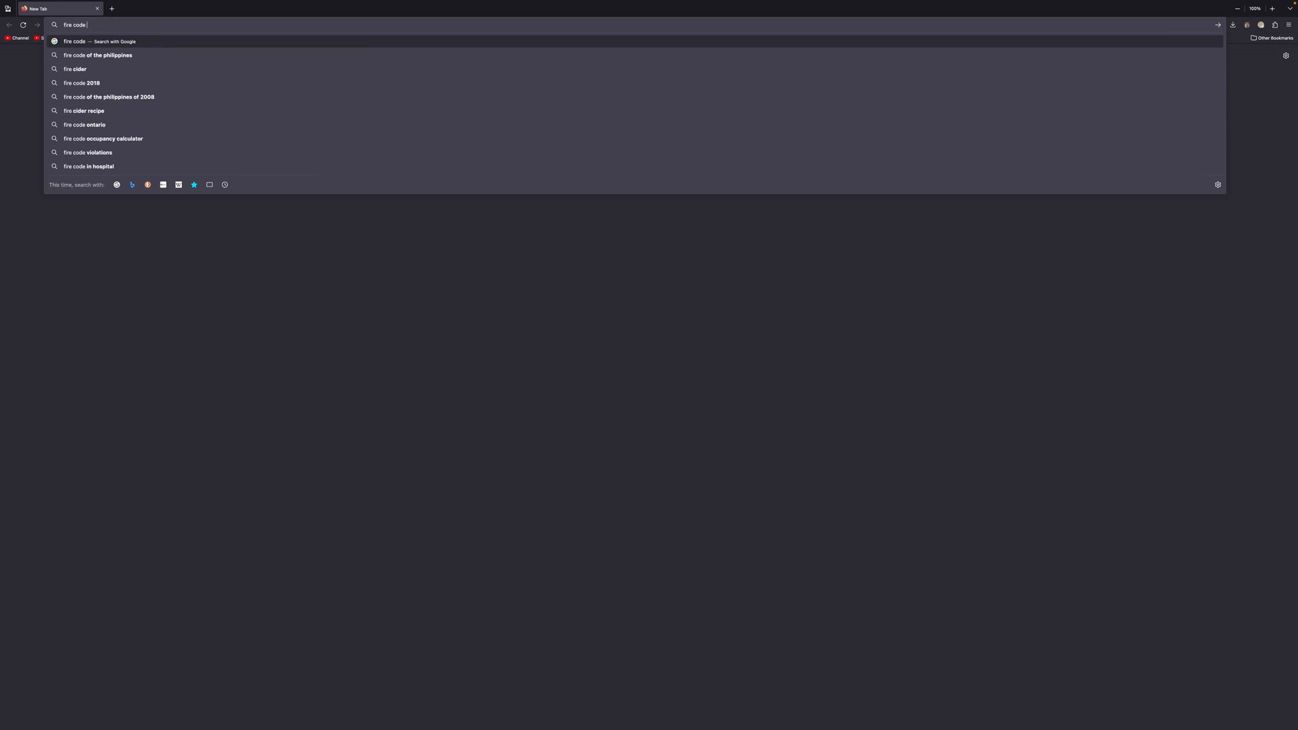
type("fira+")
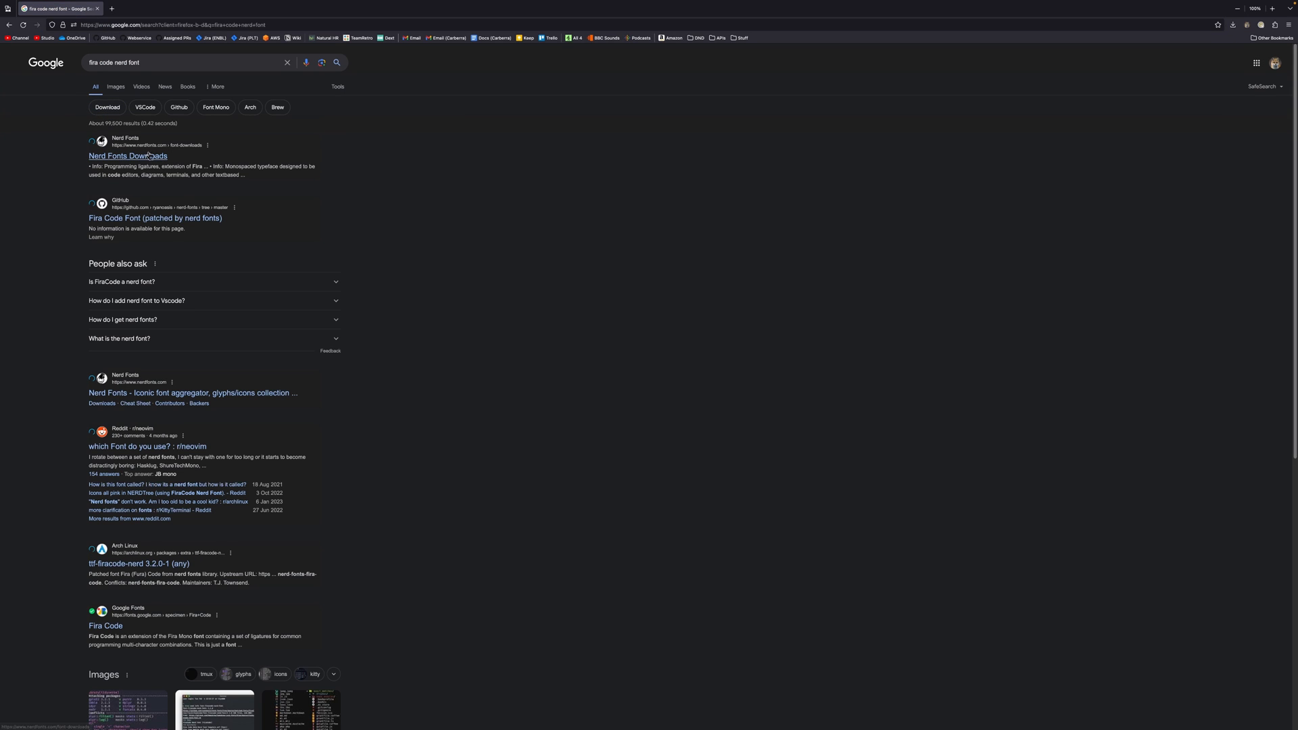
left_click(127, 155)
type("meslo")
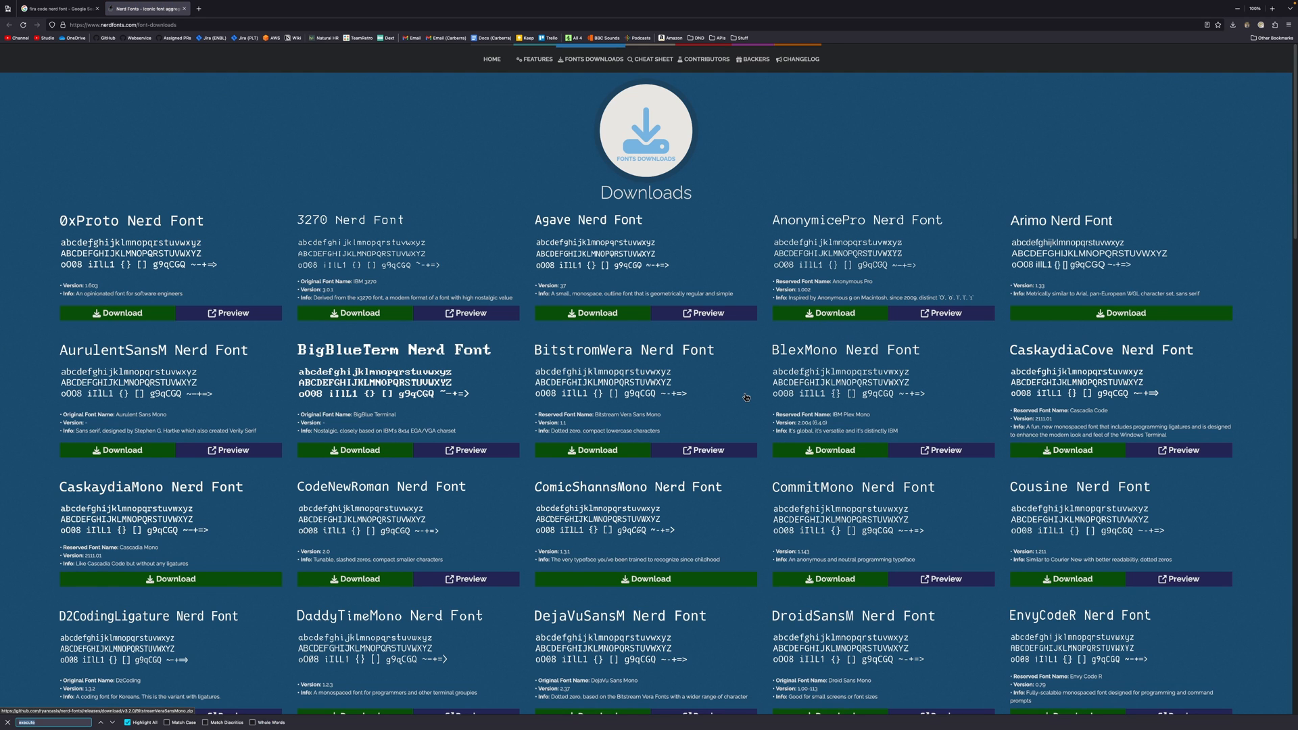
scroll("down", 3)
type("fira code")
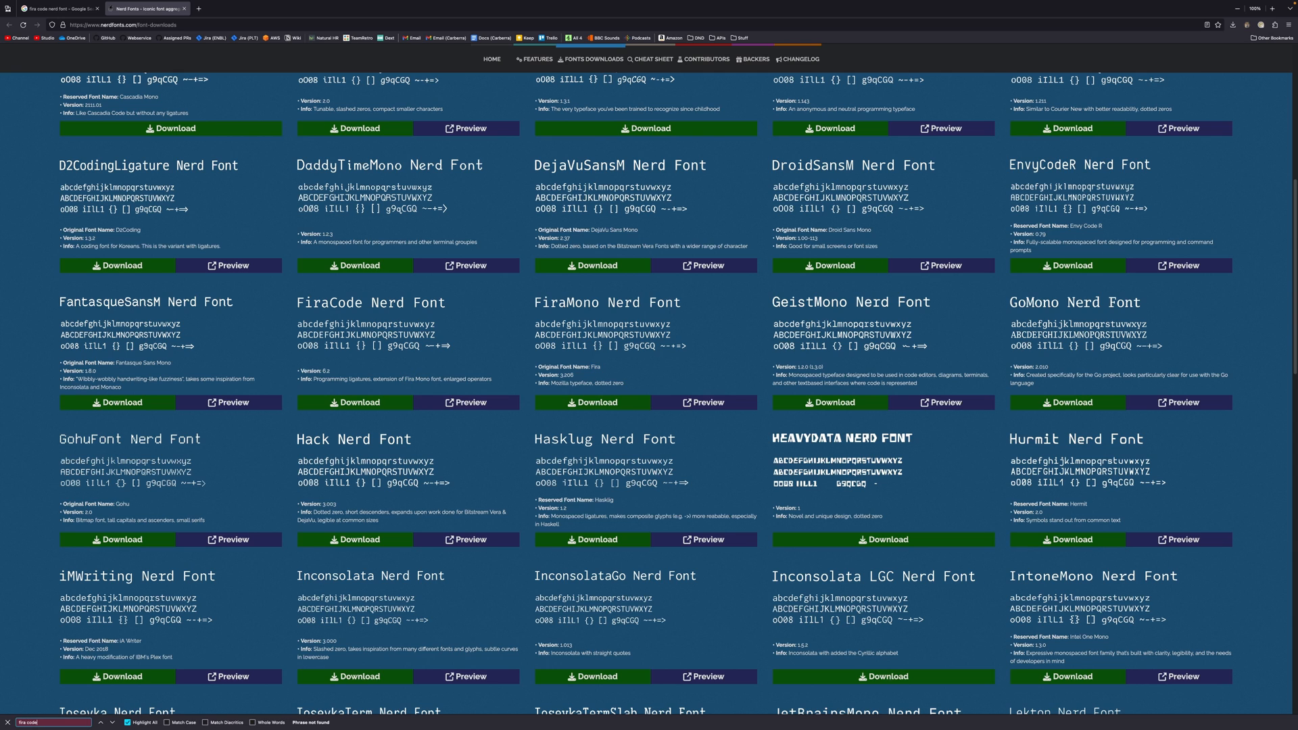
mouse_move(360, 342)
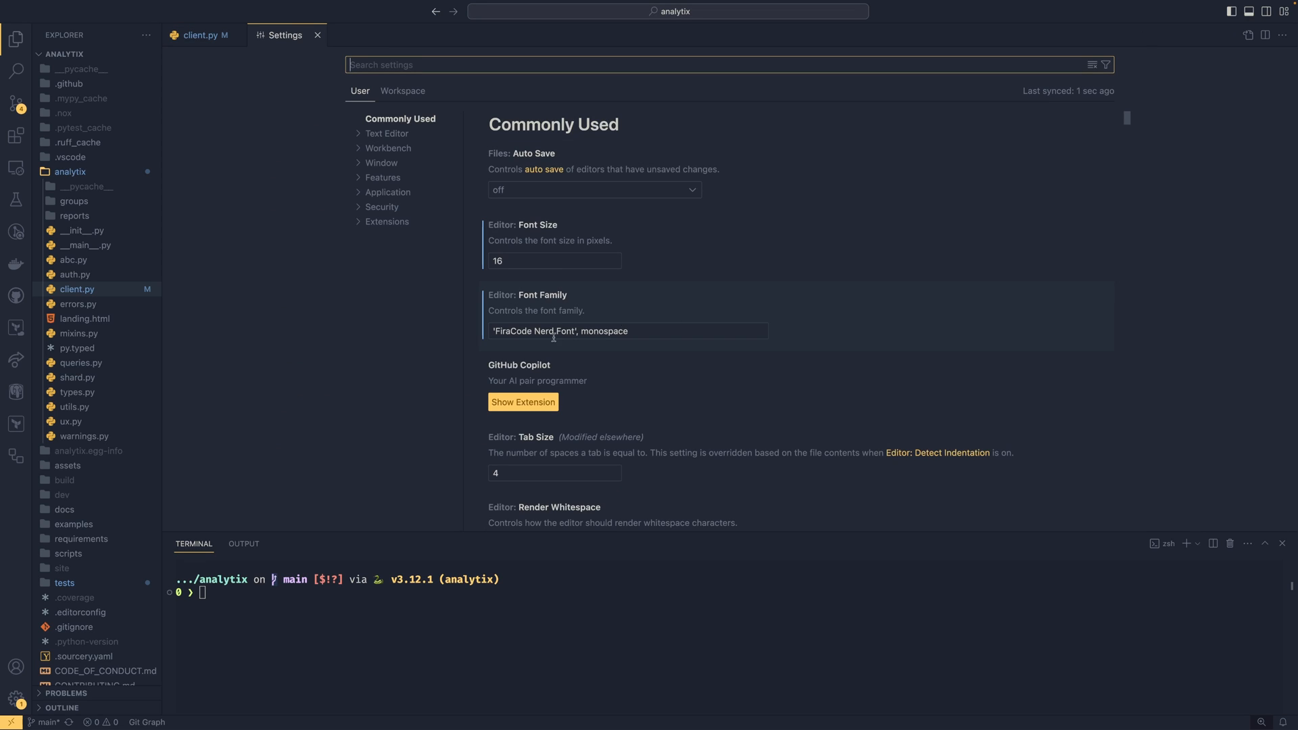
Compare the user font 'FiraCode Nerd Font' size 16 against the workspace Menlo size 12 defaults.
double_click(534, 332)
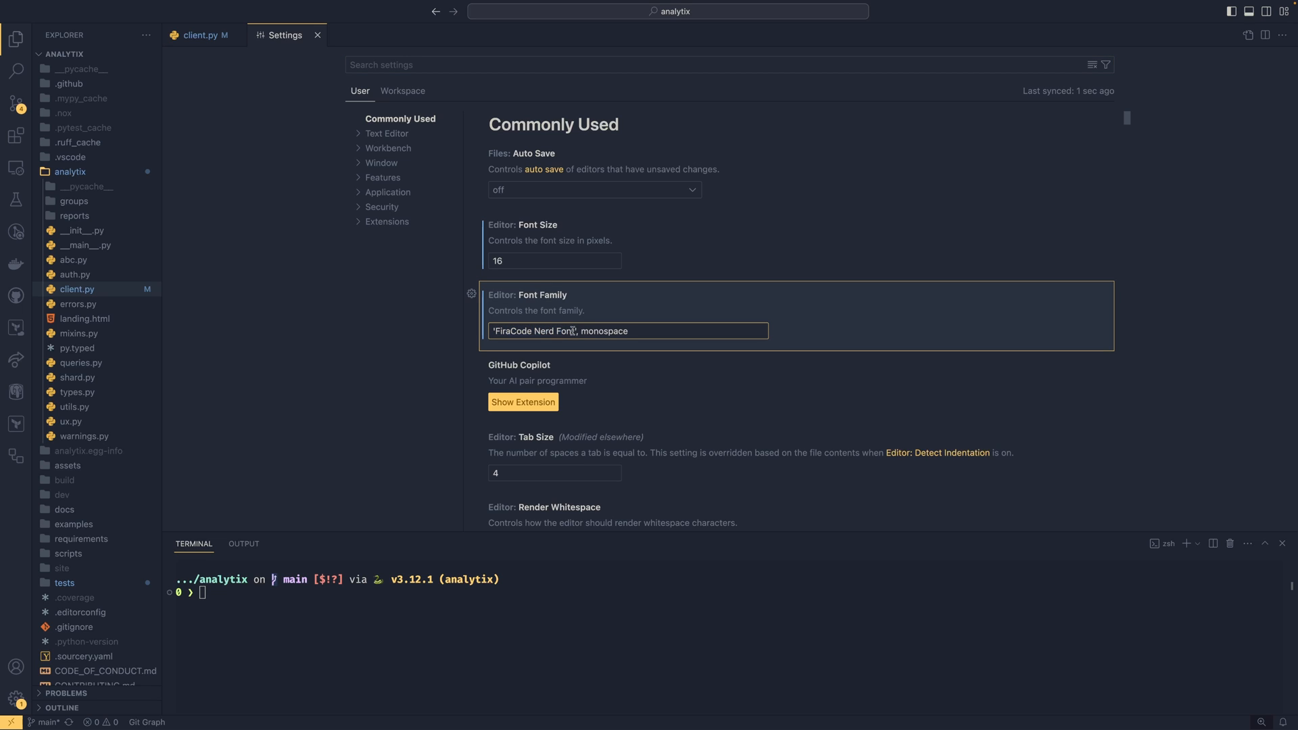
double_click(534, 330)
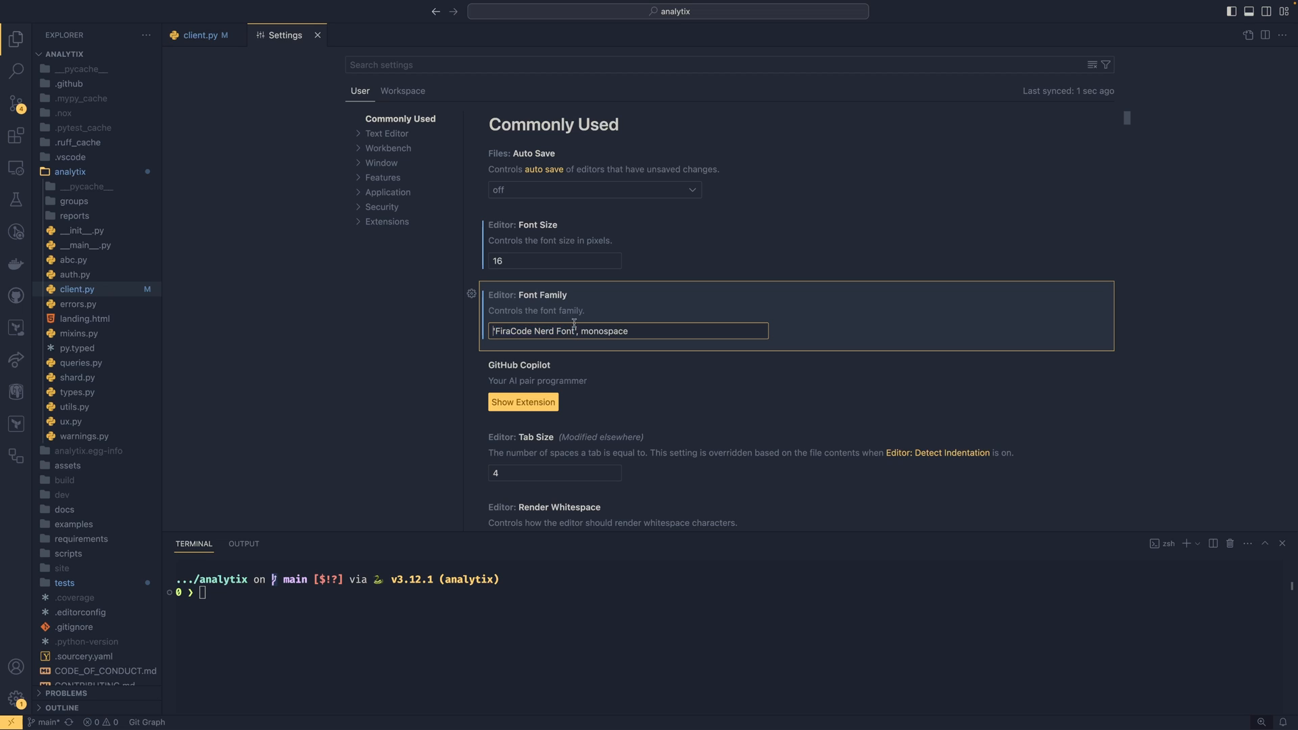
double_click(532, 330)
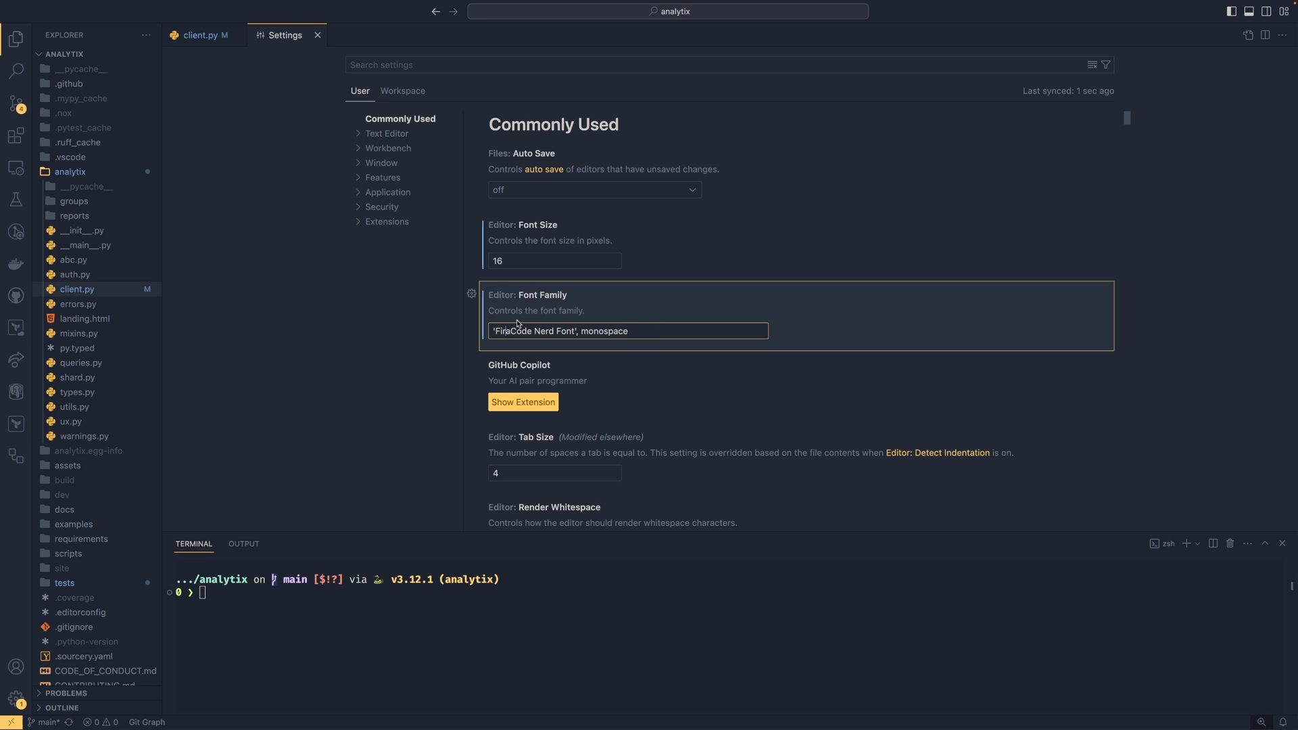
mouse_move(558, 326)
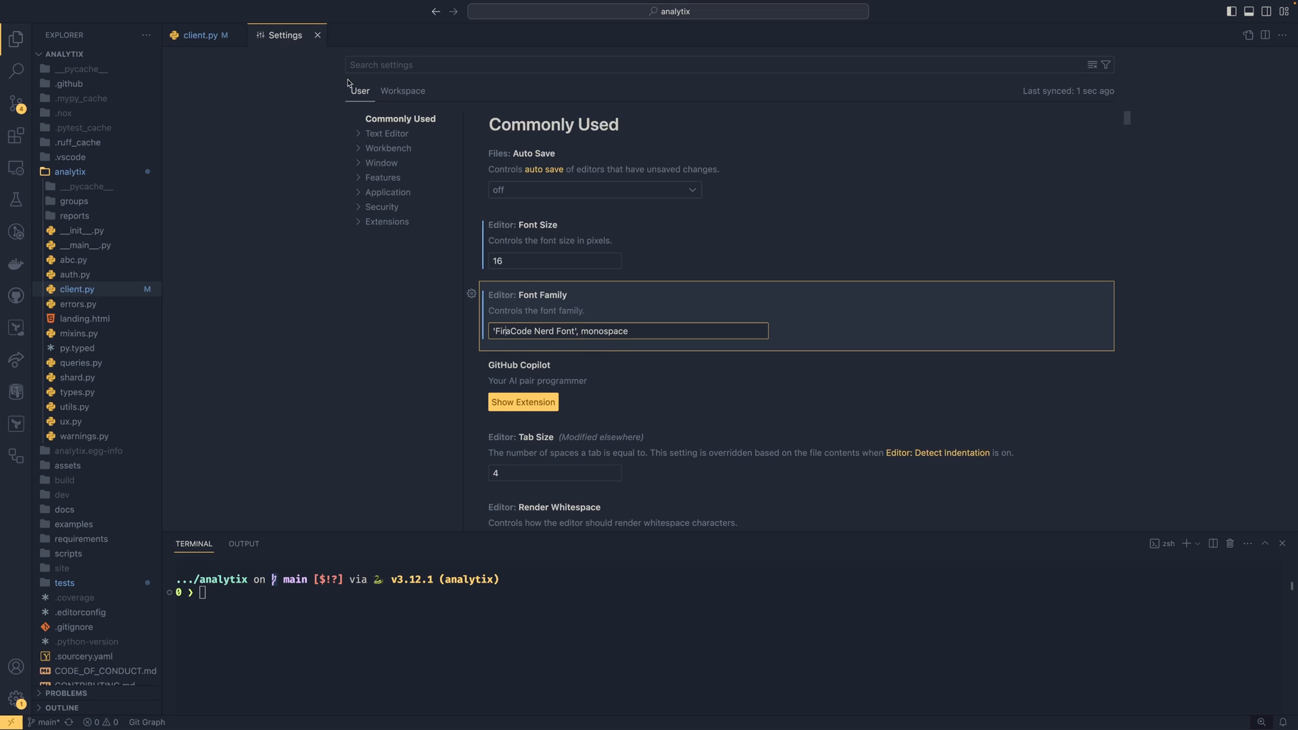
mouse_move(360, 90)
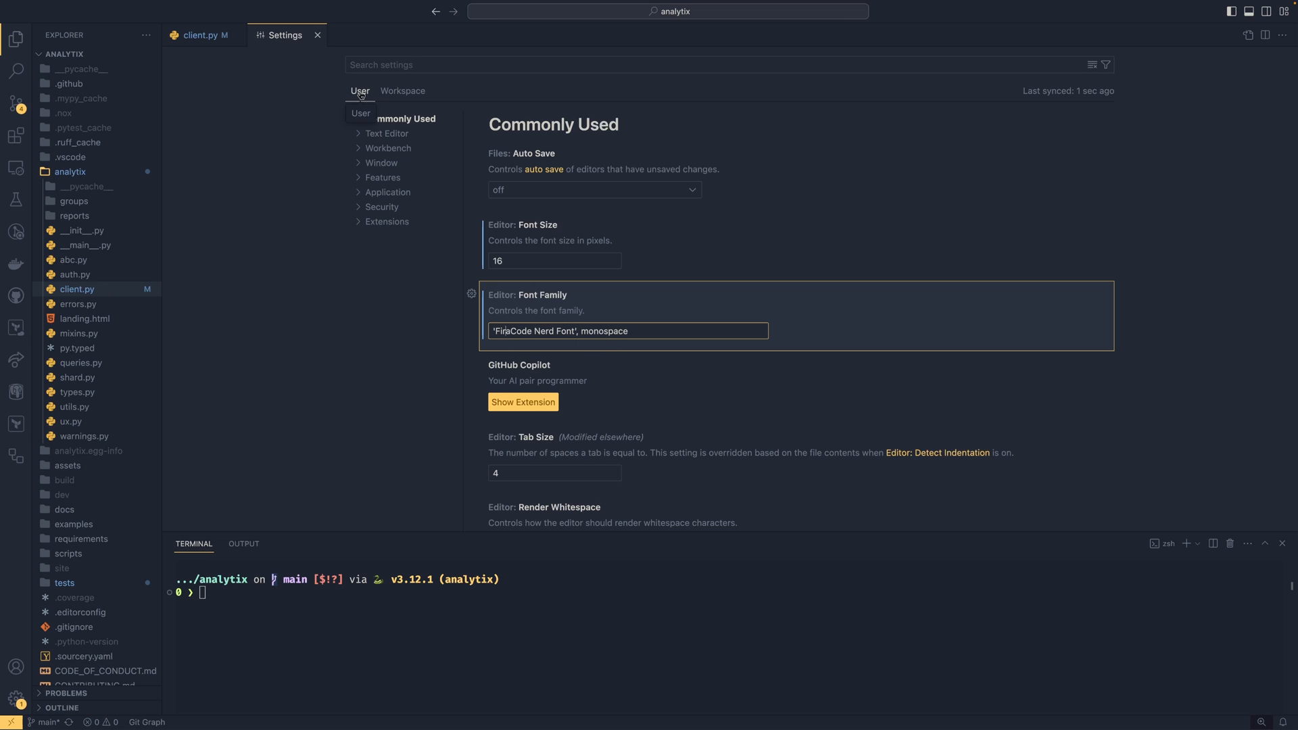
left_click(403, 90)
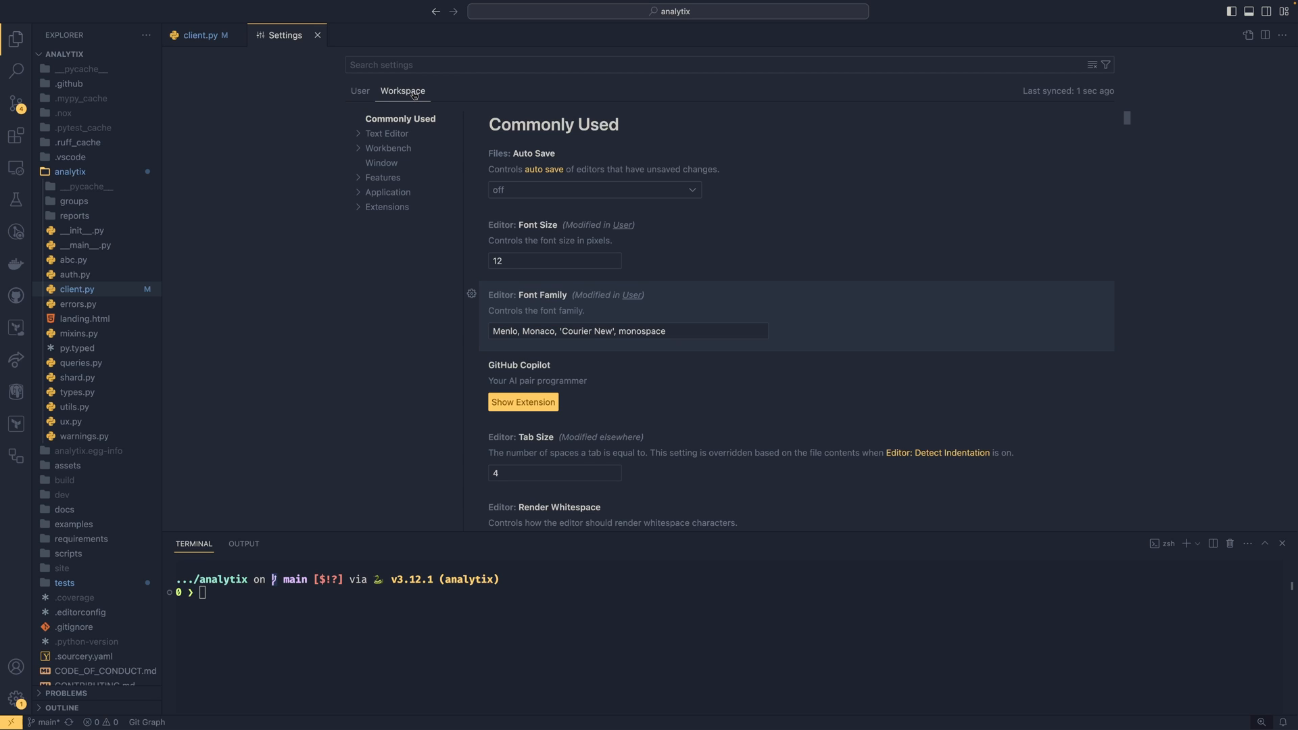
mouse_move(443, 130)
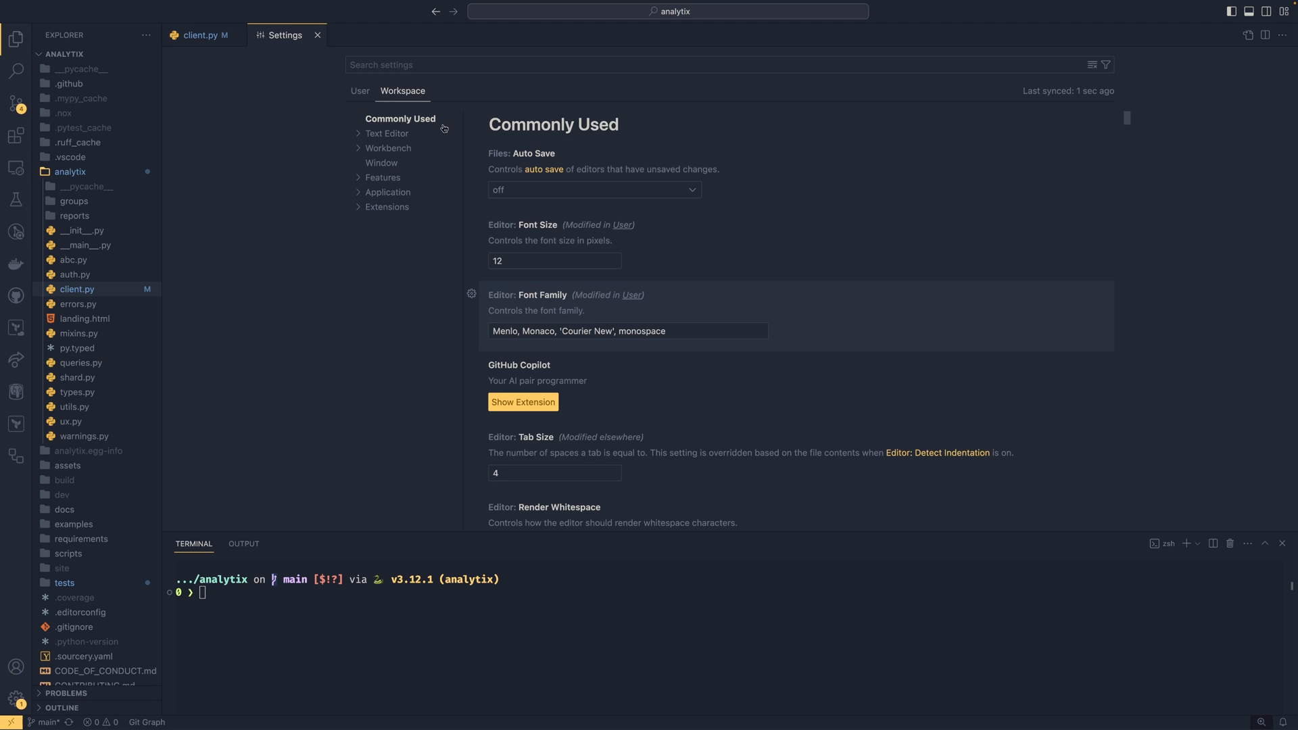
mouse_move(363, 98)
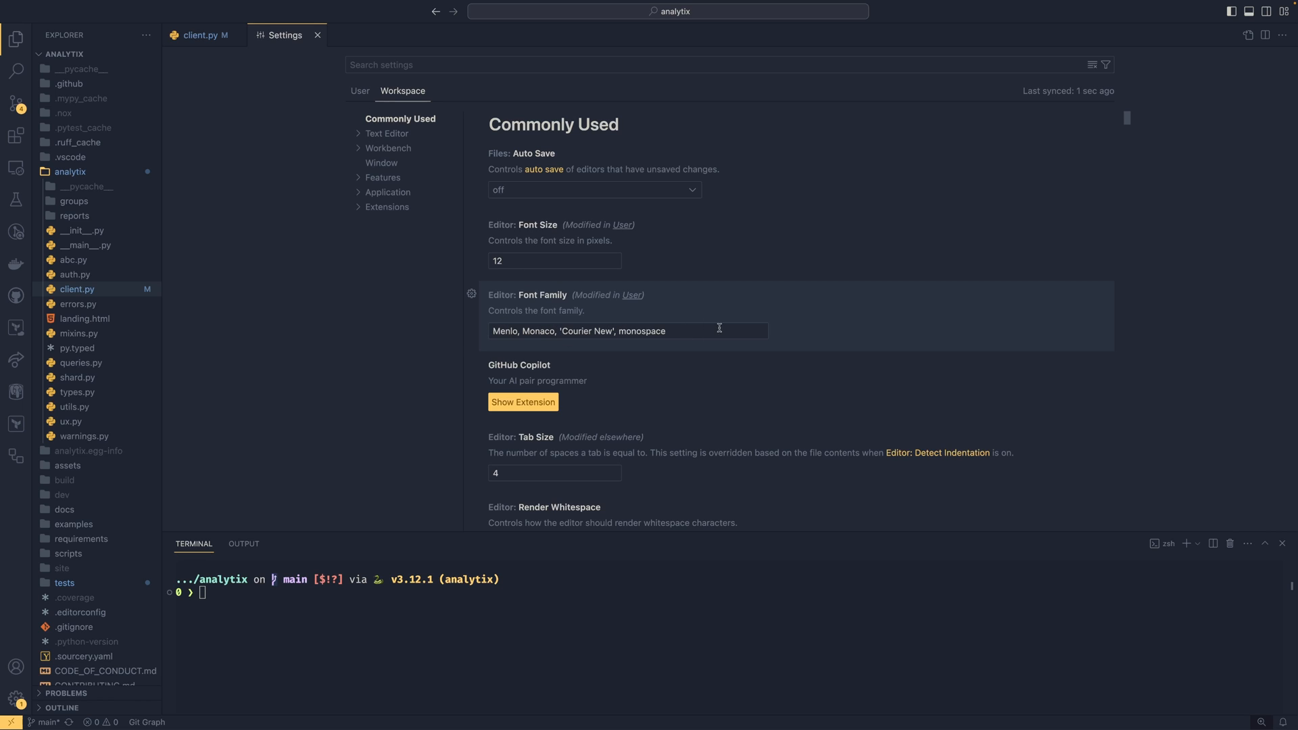
mouse_move(645, 336)
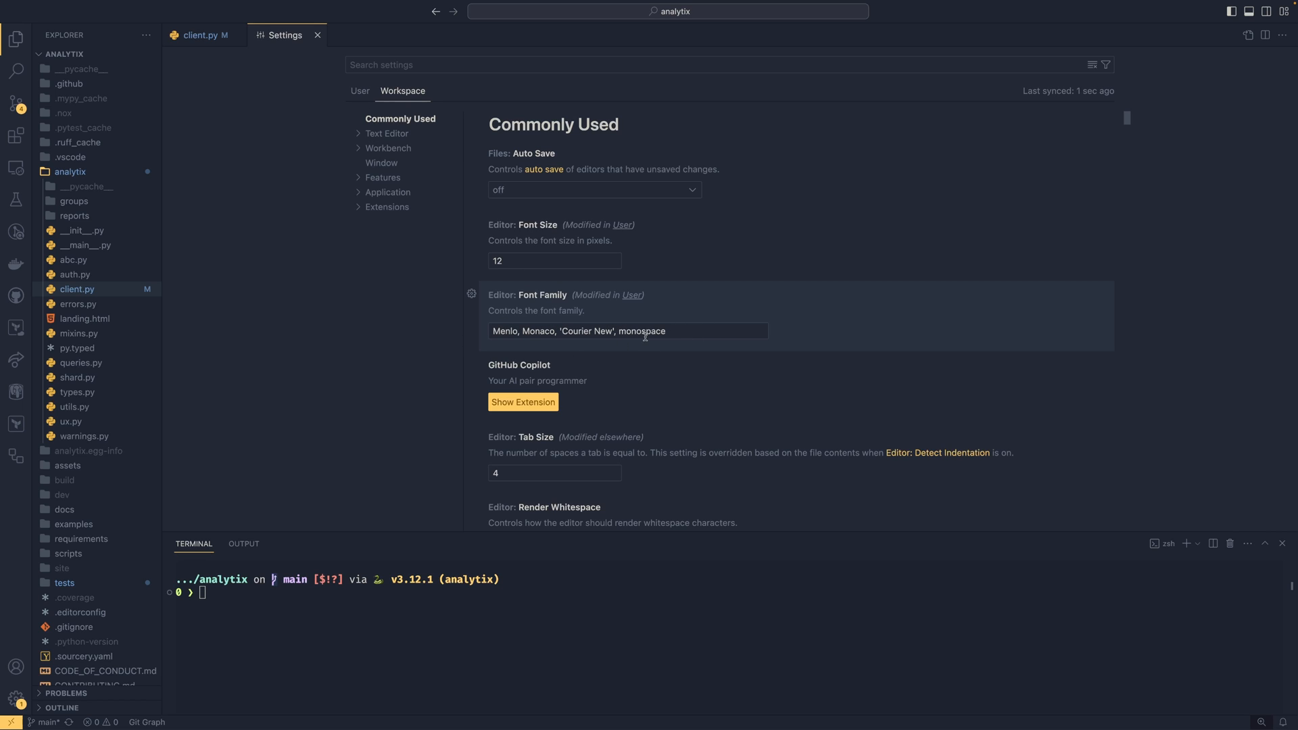
left_click(360, 91)
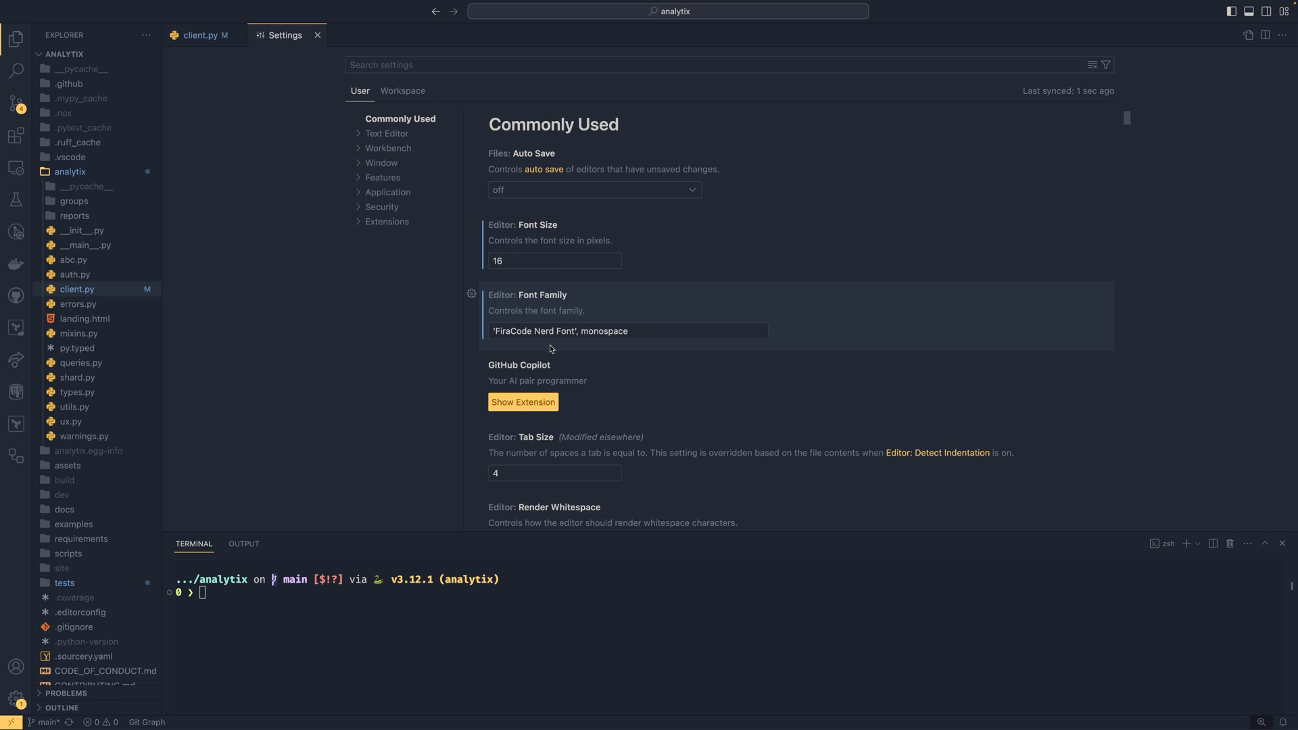
left_click(199, 35)
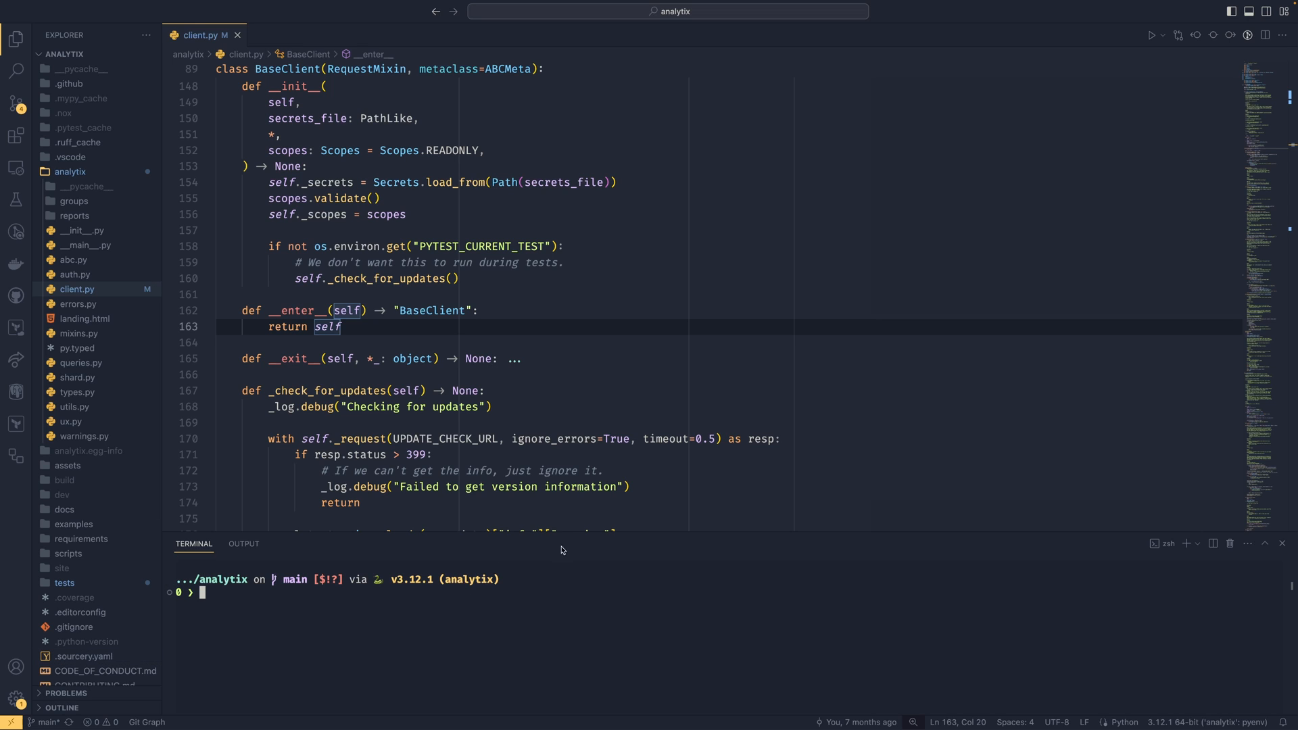
Review ~/.config/starship.toml in nano, noting the directory and git_branch sections, then exit.
type("nano ~/.config/")
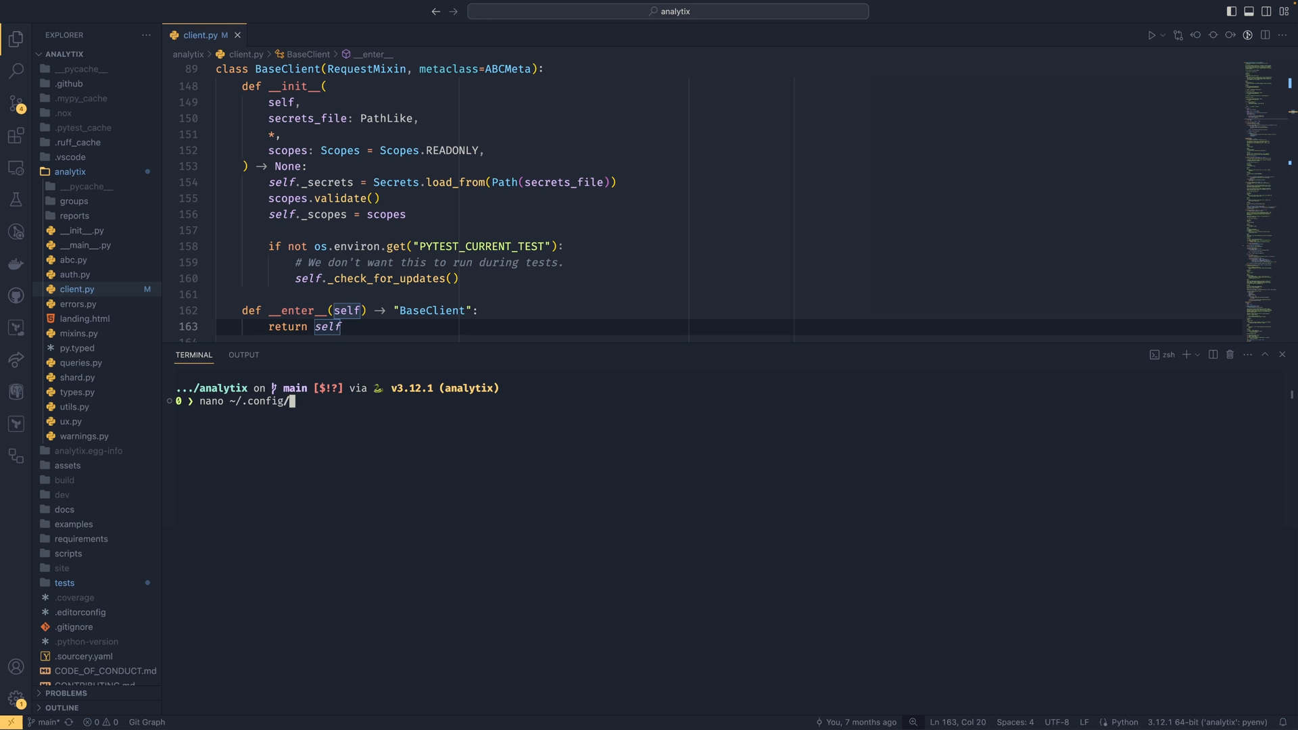
key("Enter")
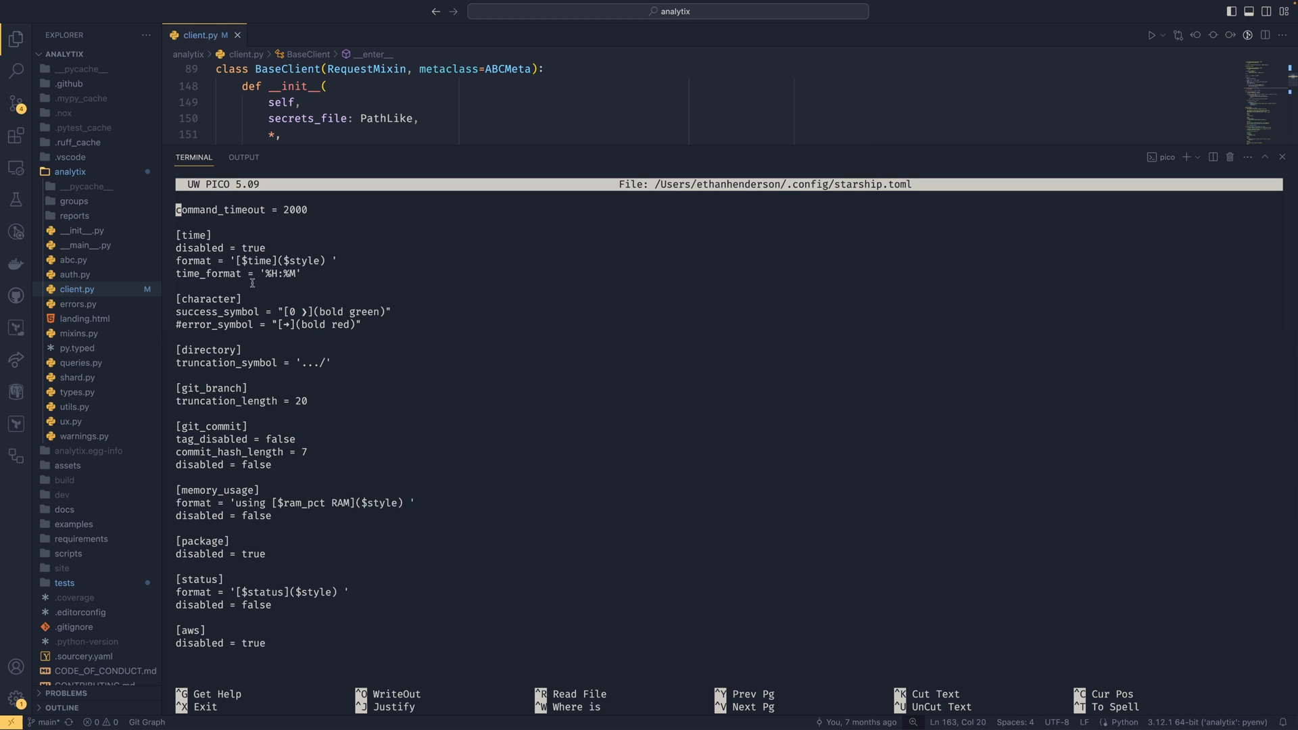
mouse_move(300, 304)
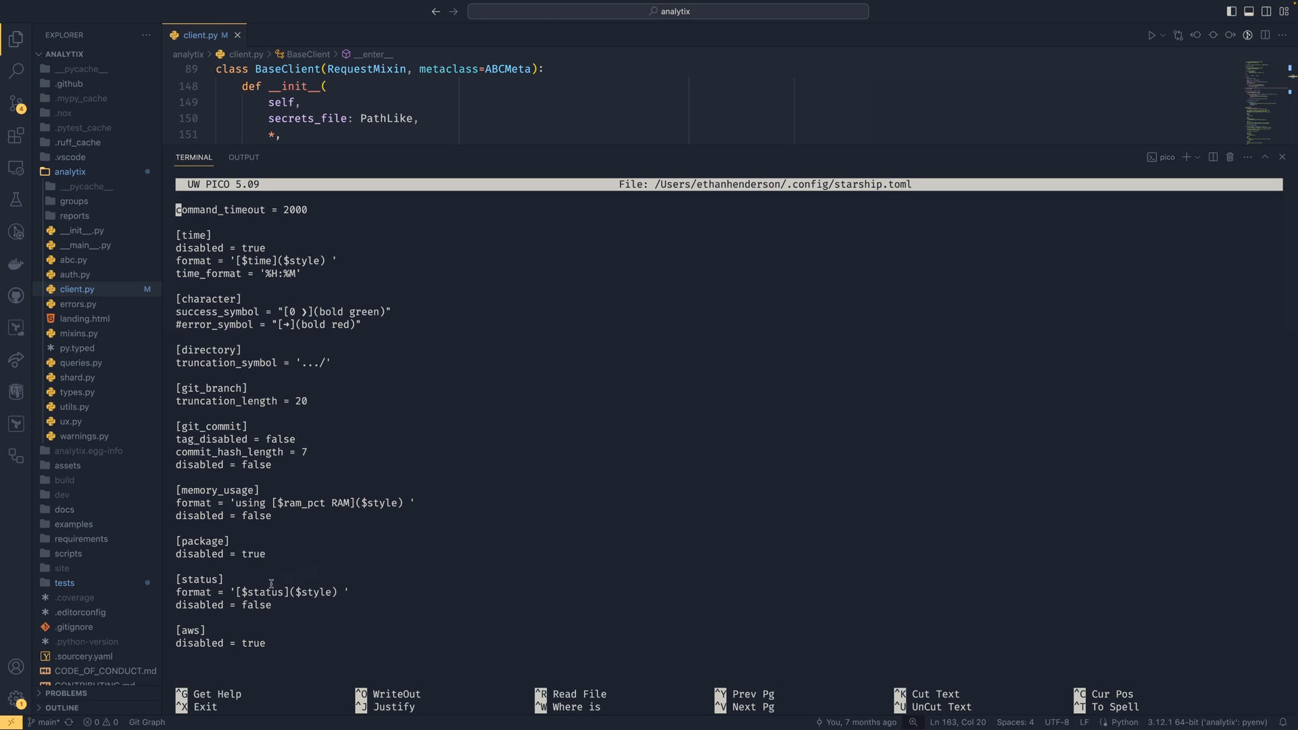
mouse_move(315, 404)
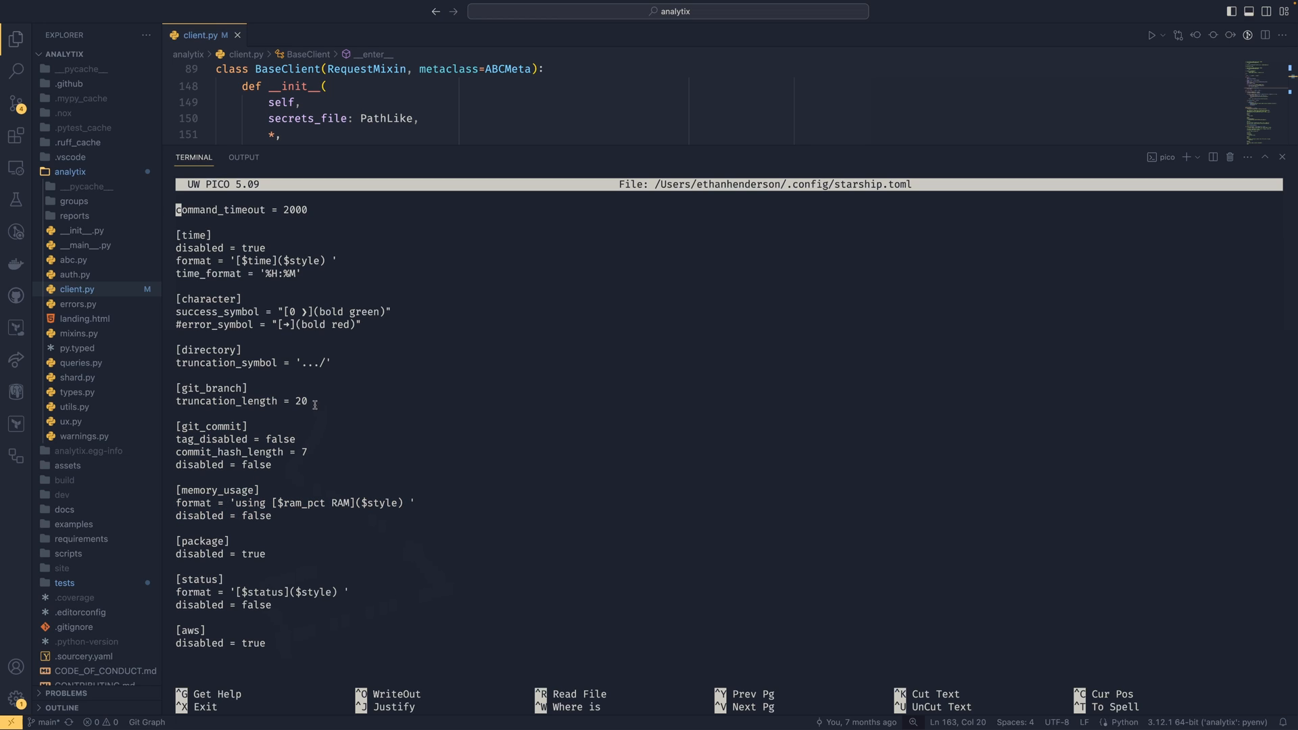
left_click_drag(175, 346, 312, 402)
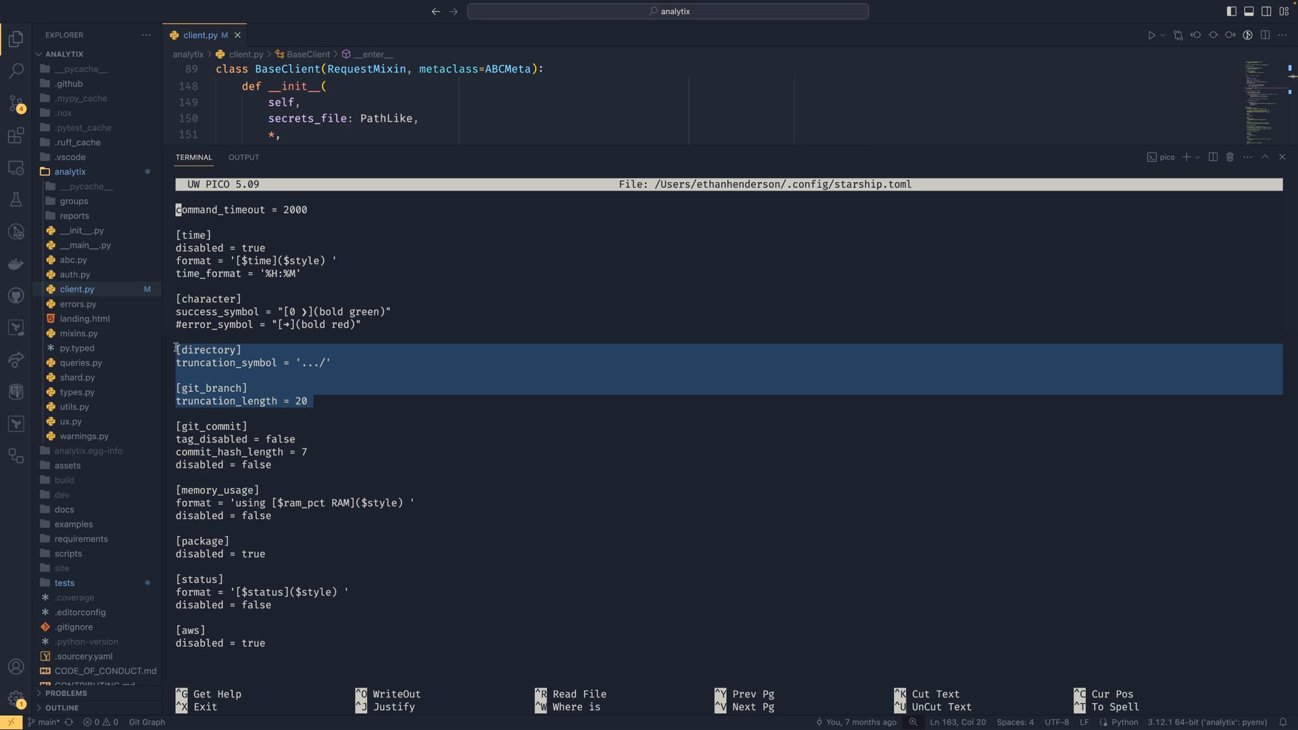
left_click(465, 370)
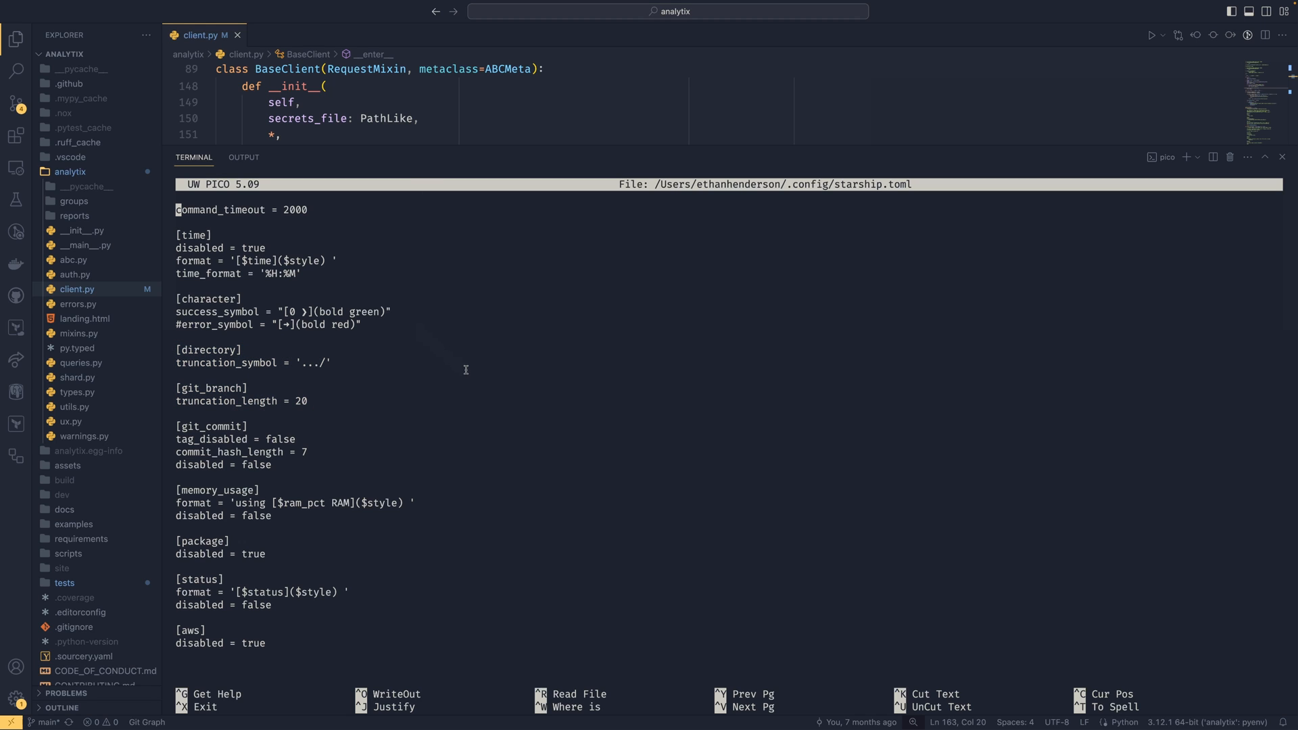
key("ctrl+x")
type("ayu")
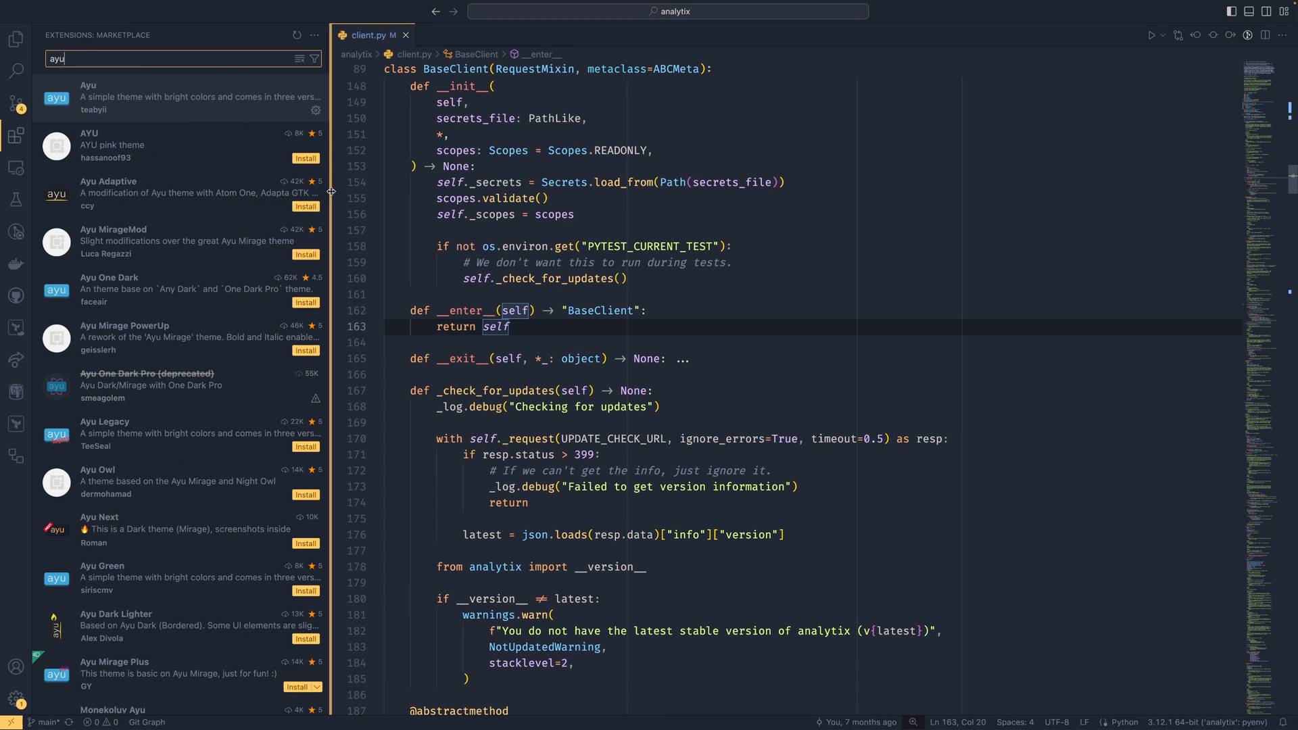
Clear the extension search and review the autoDocstring Python Docstring Generator details.
key("BackSpace")
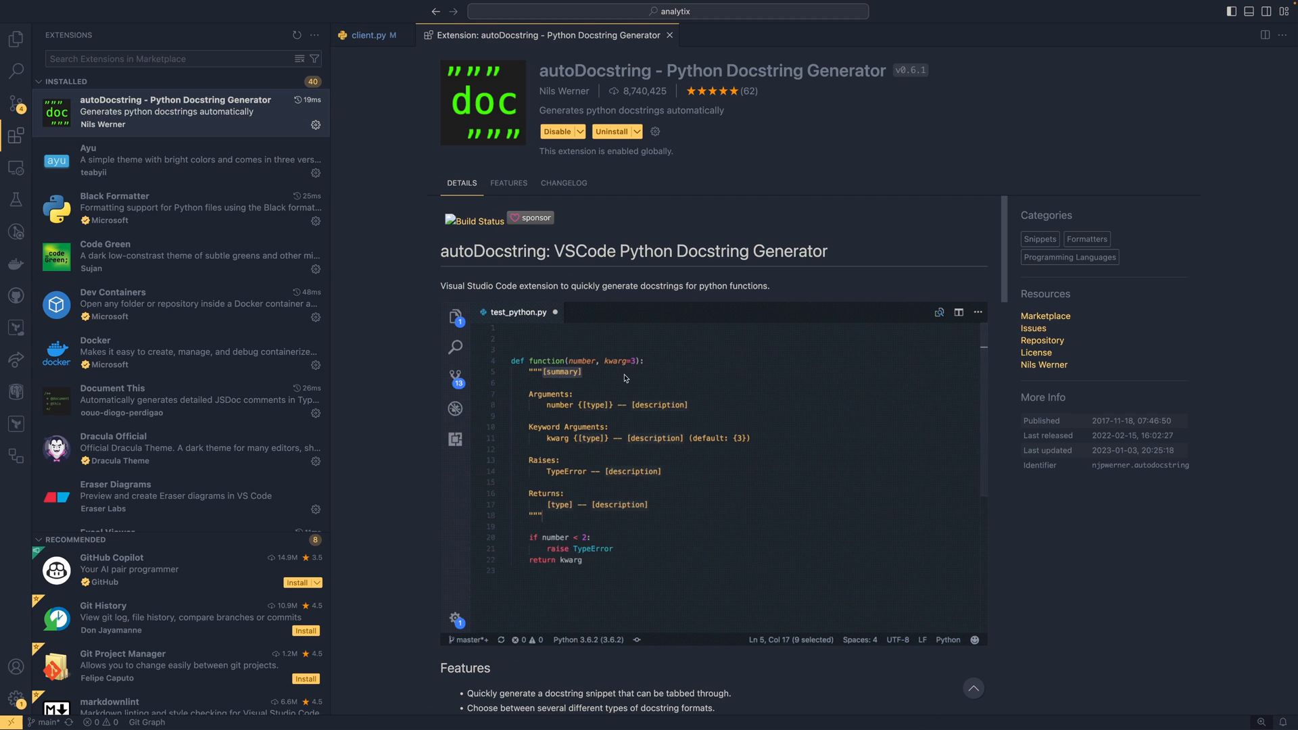
type("This is a function")
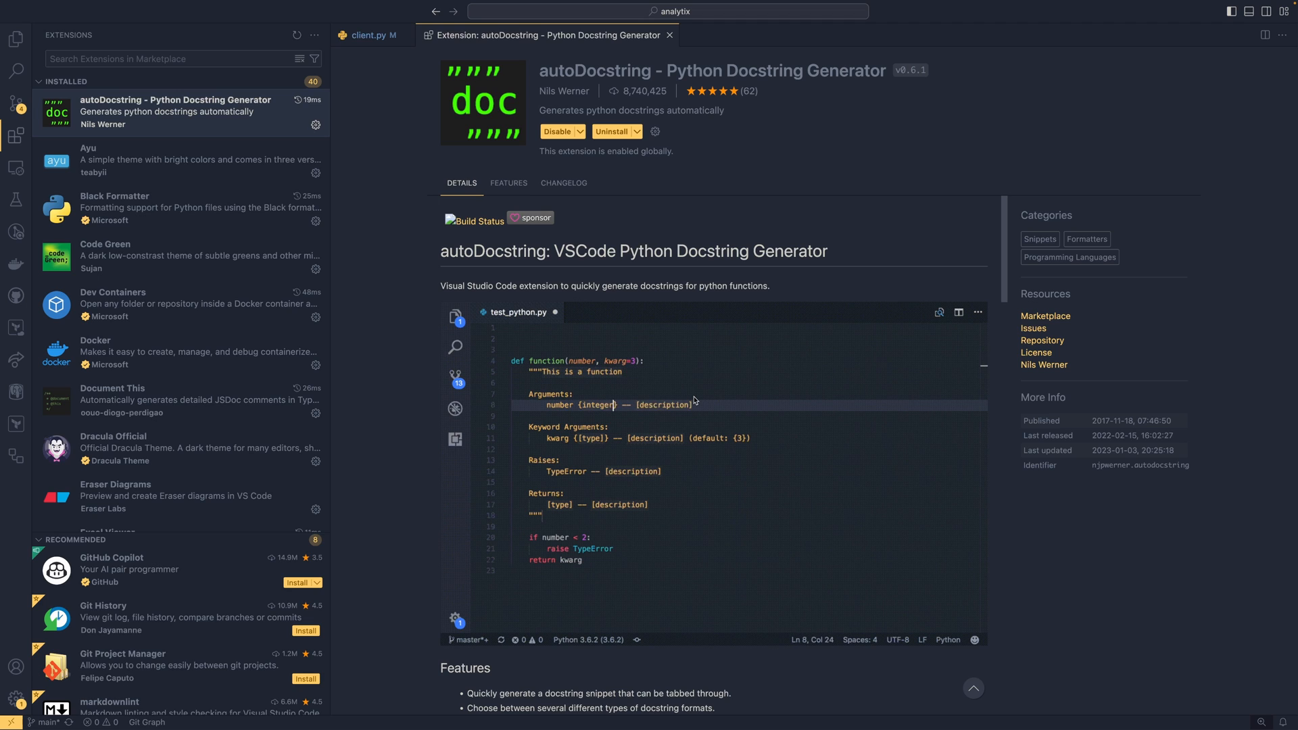
type("A number")
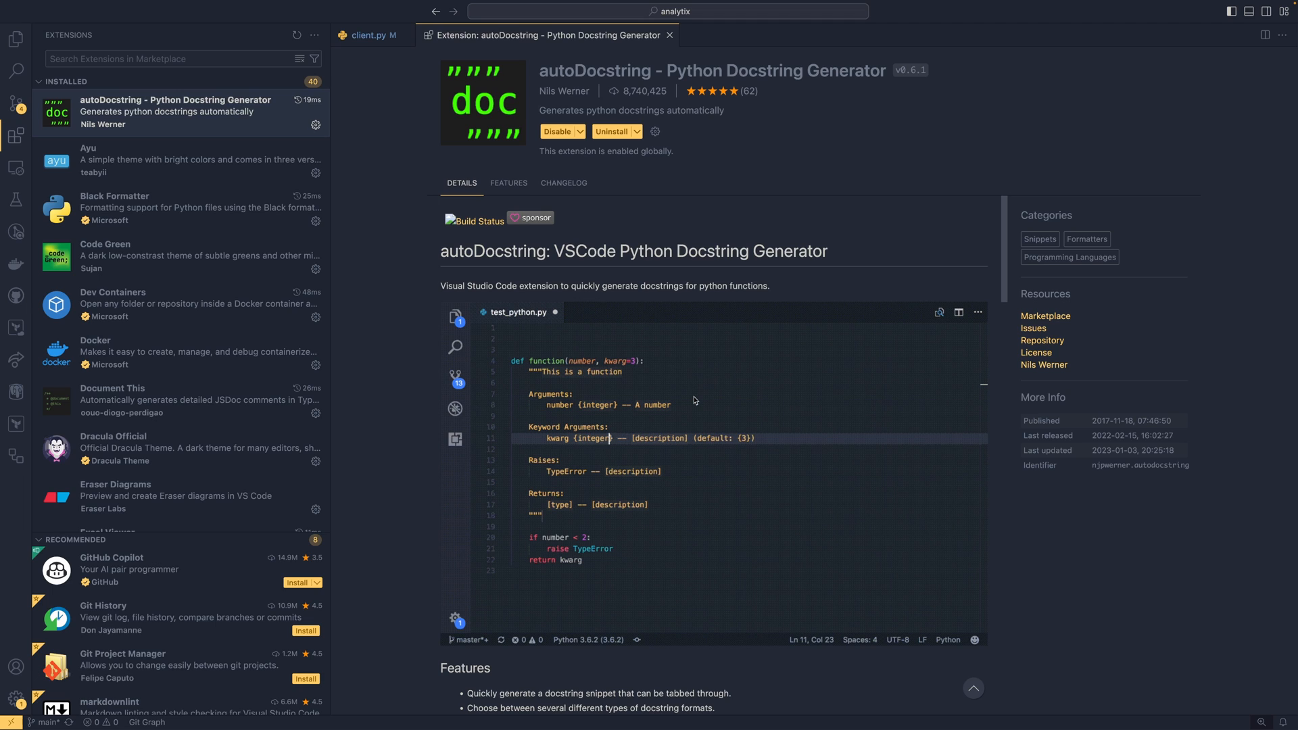
type("Nice t")
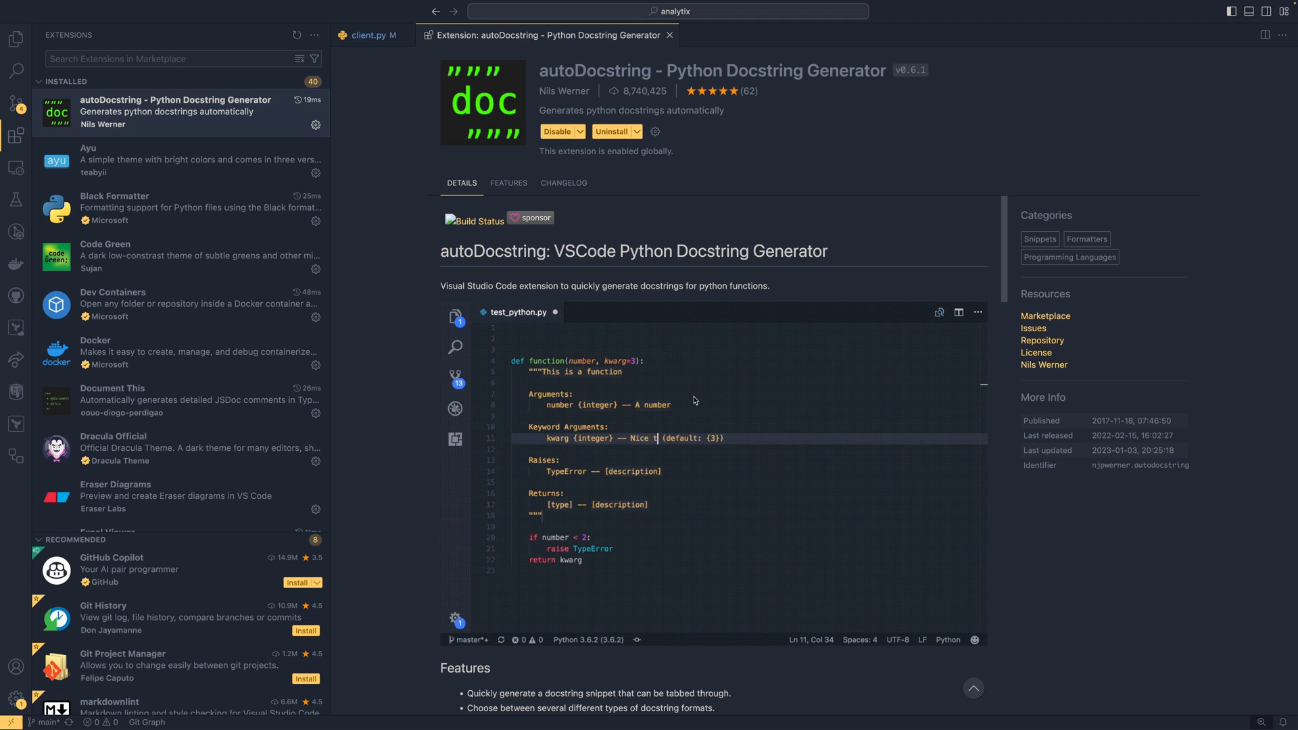
type("abbing huh?")
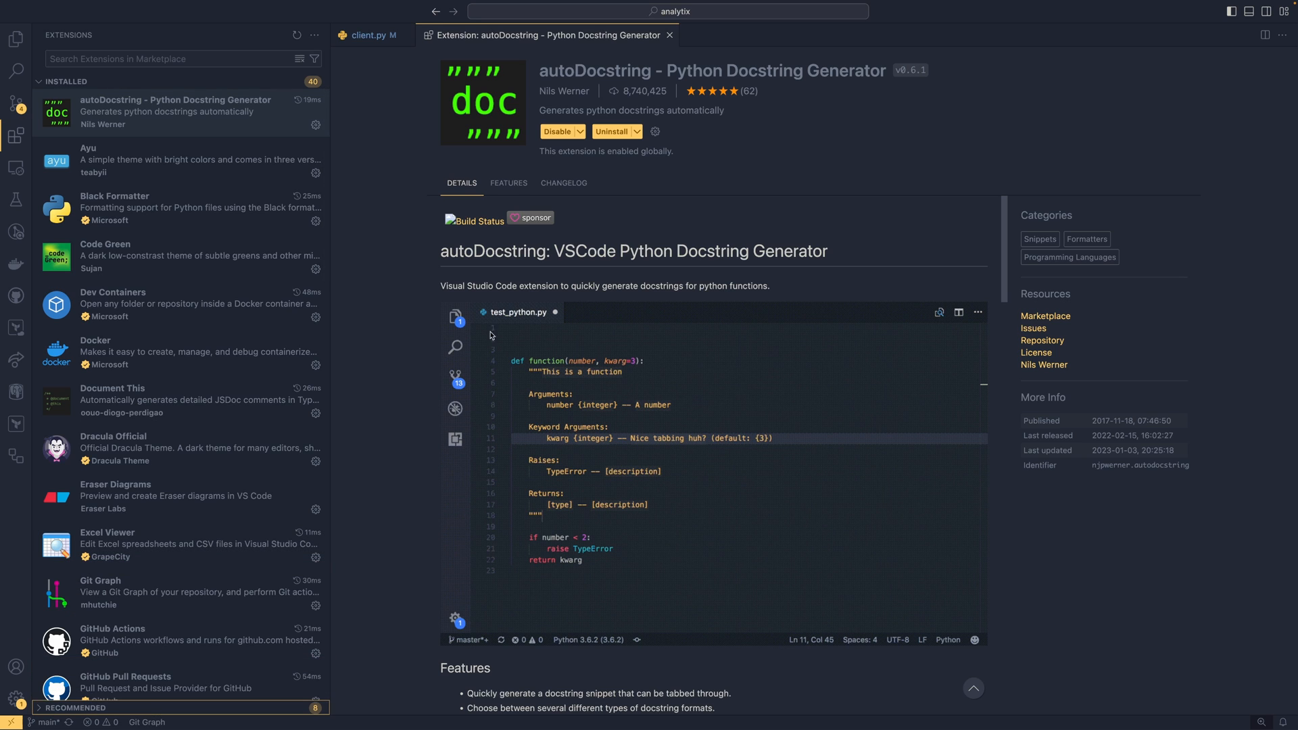
Review the Git Graph publish.yml diff, then the Excel Viewer extension's details page.
left_click(124, 208)
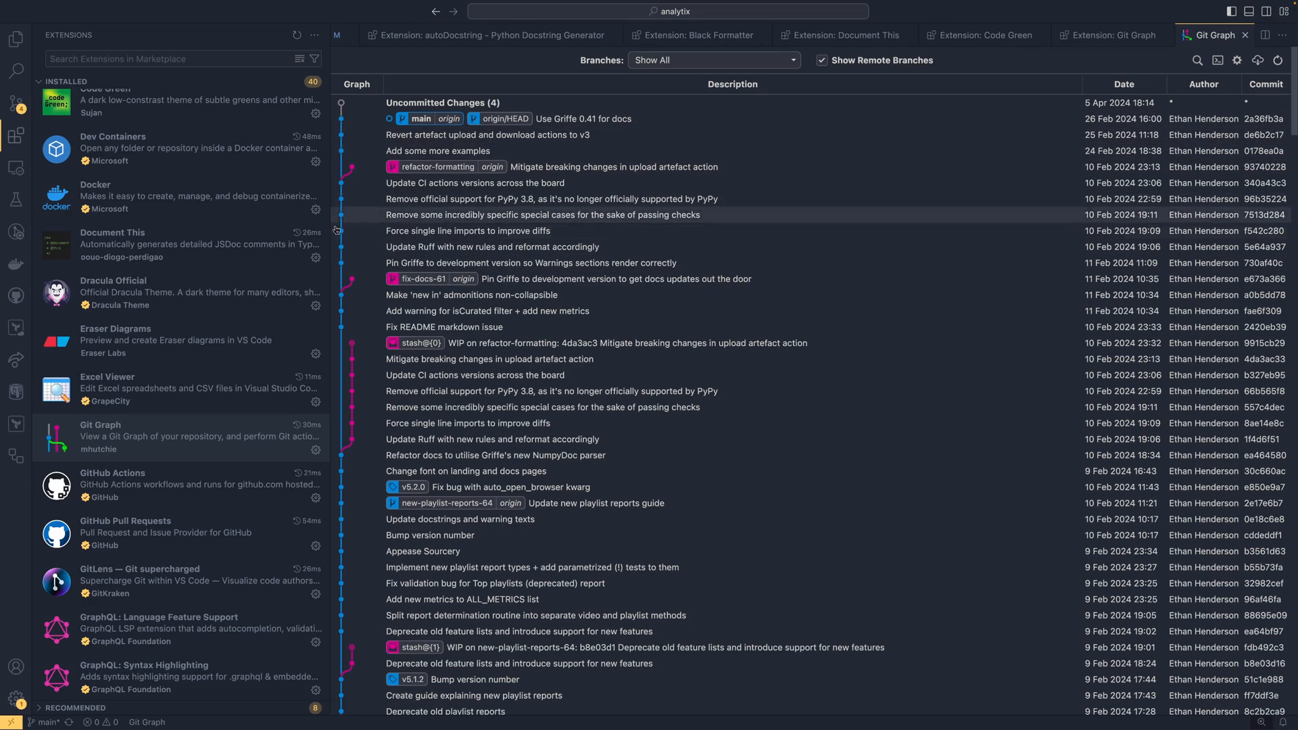
scroll("down", 3)
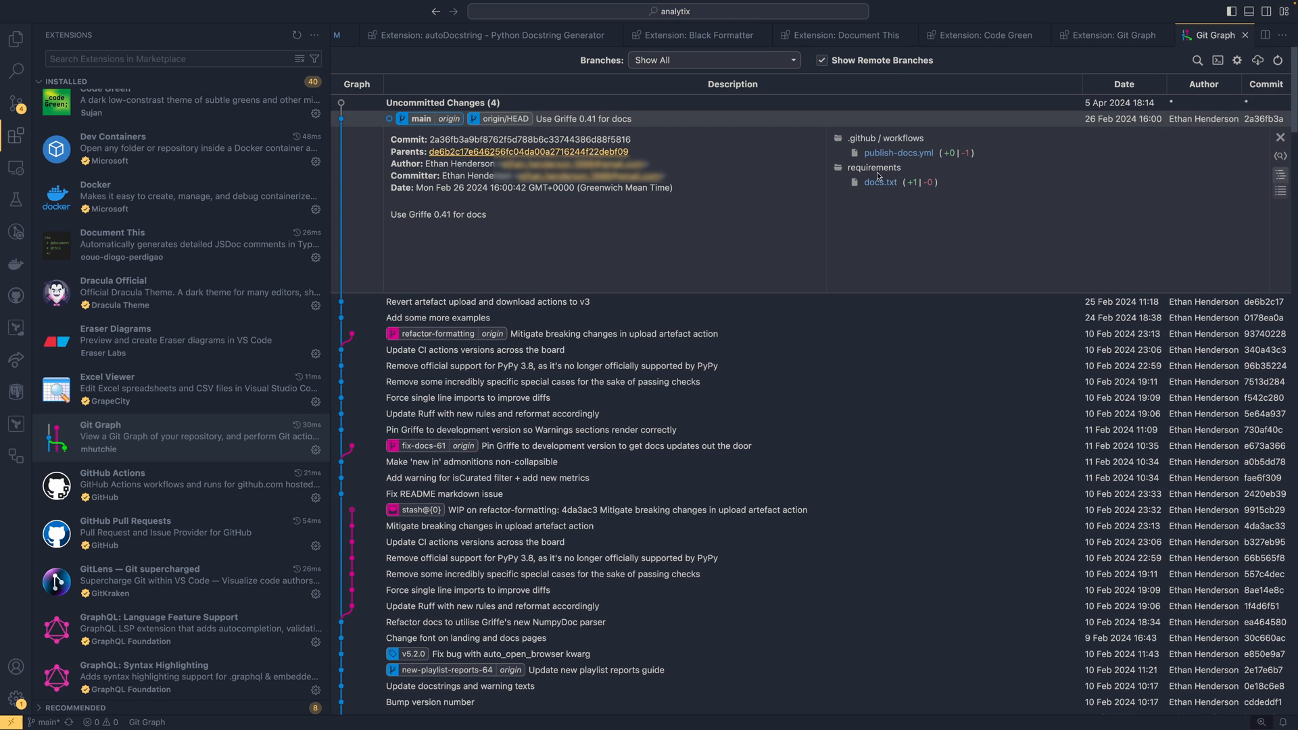
left_click(1280, 136)
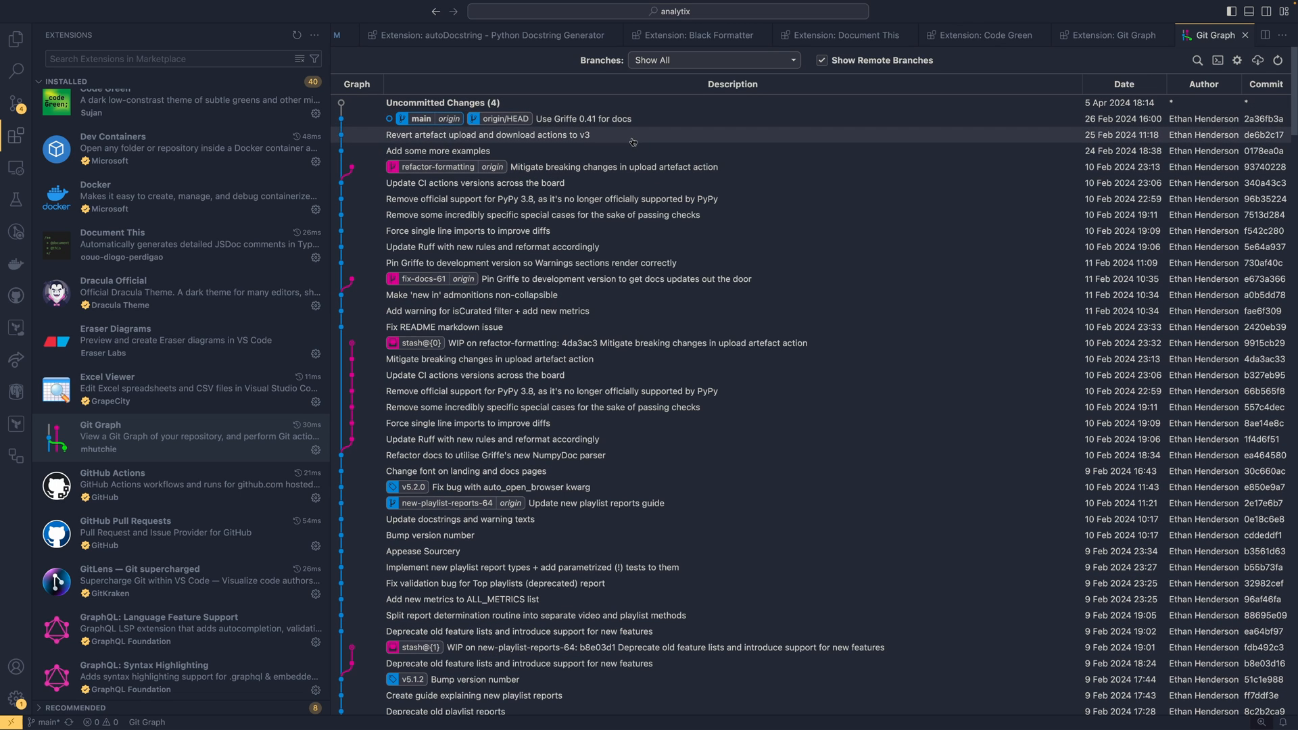
mouse_move(608, 138)
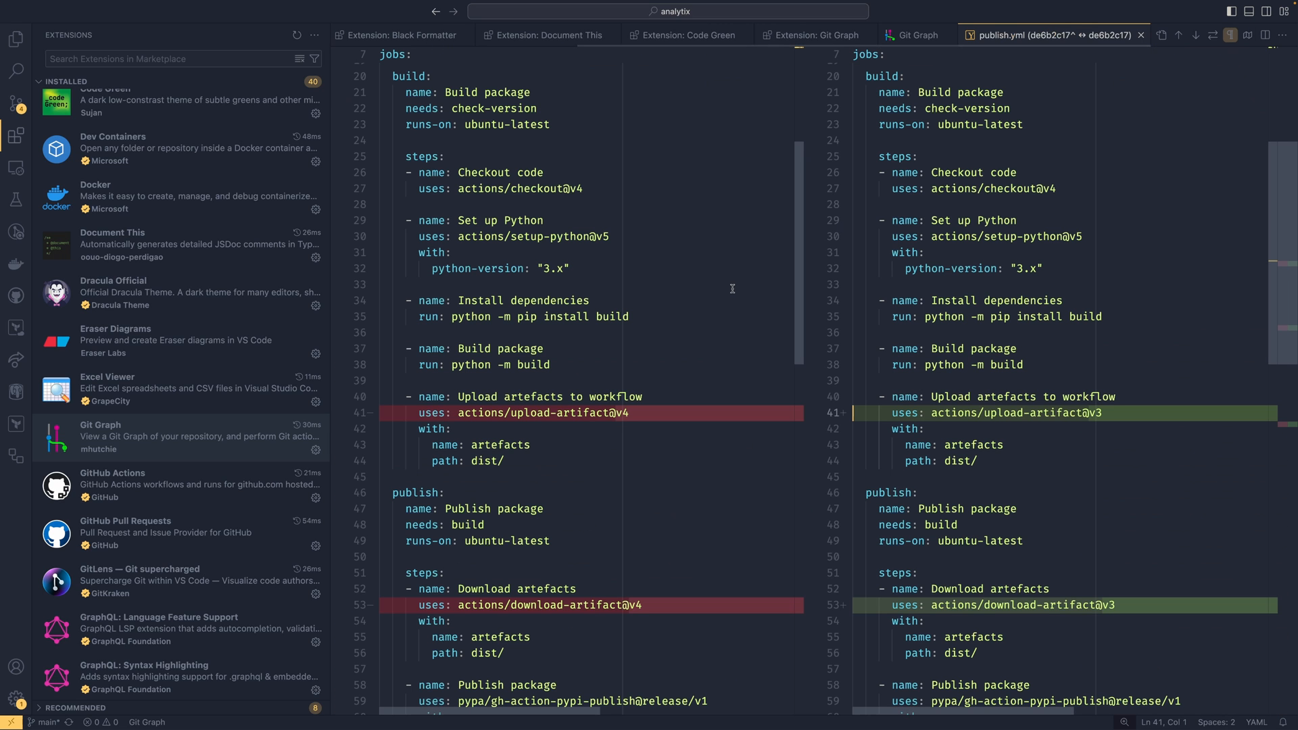
scroll("down", 3)
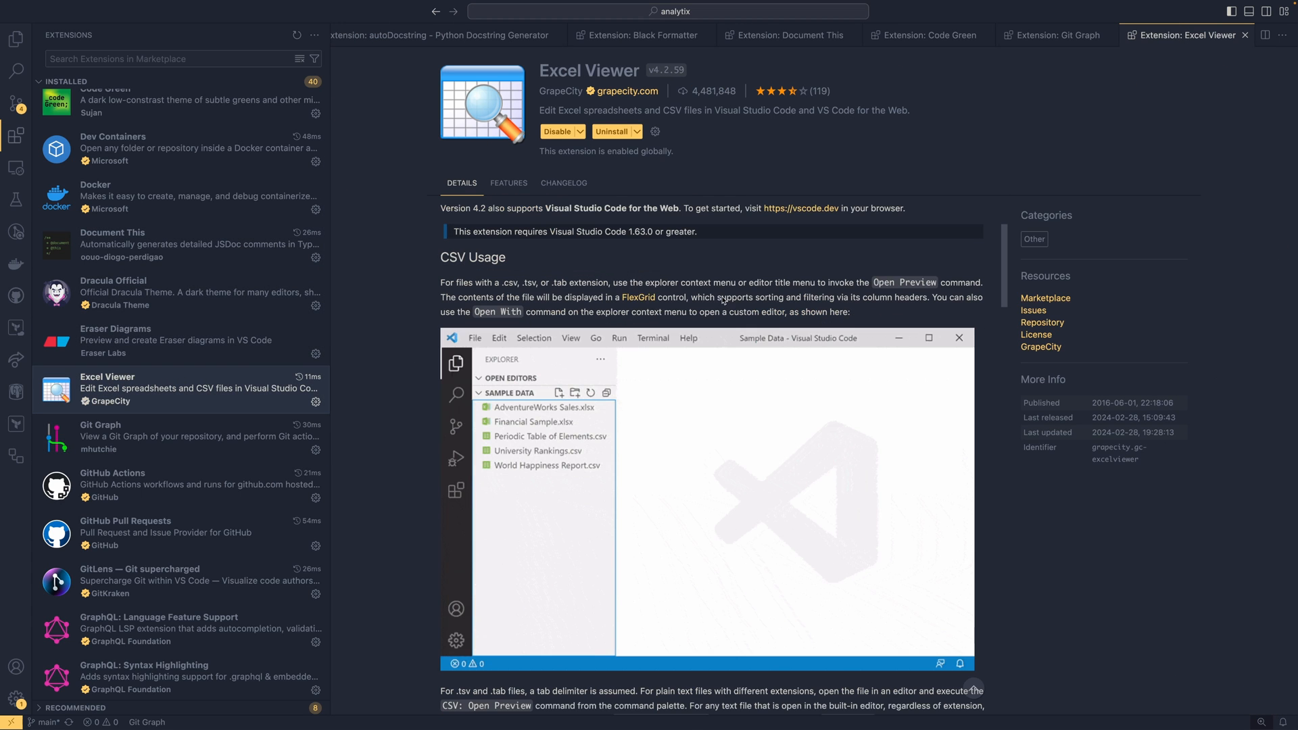
mouse_move(571, 450)
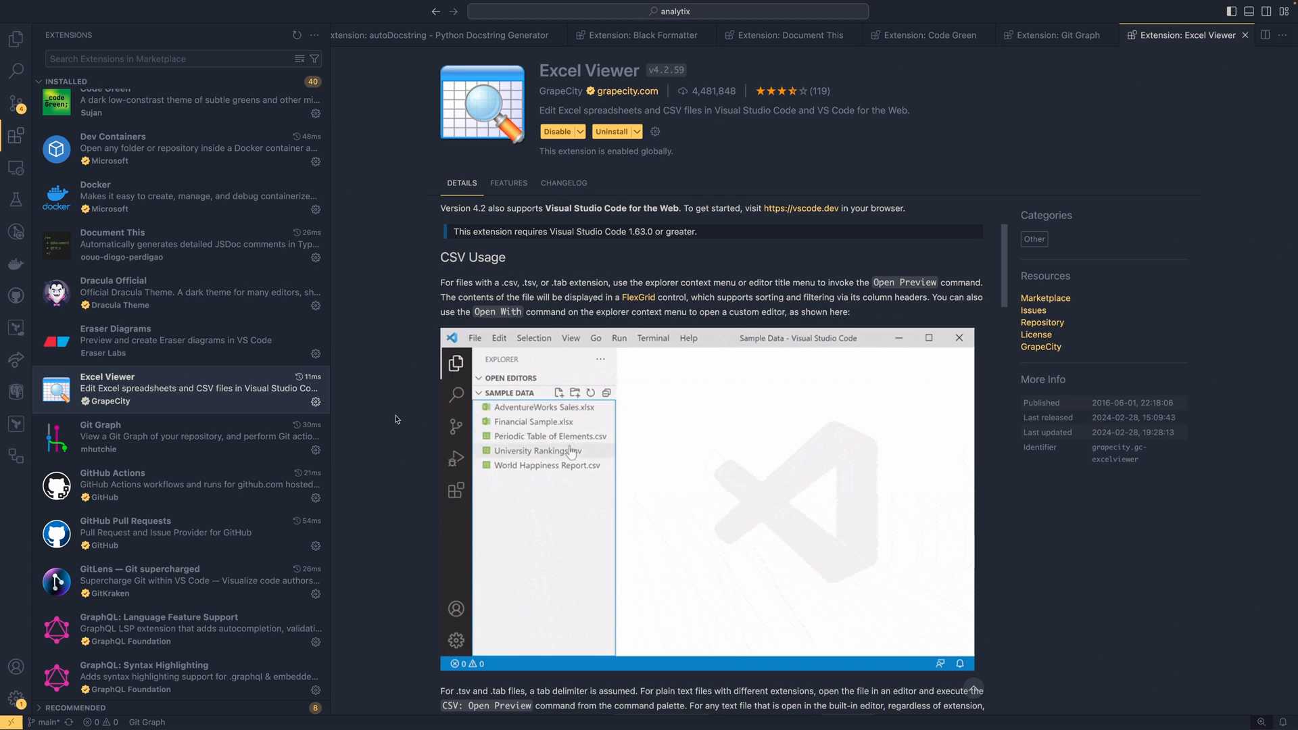
Review the Rainbow CSV extension's details with its movies.csv example, then Live Share.
right_click(538, 450)
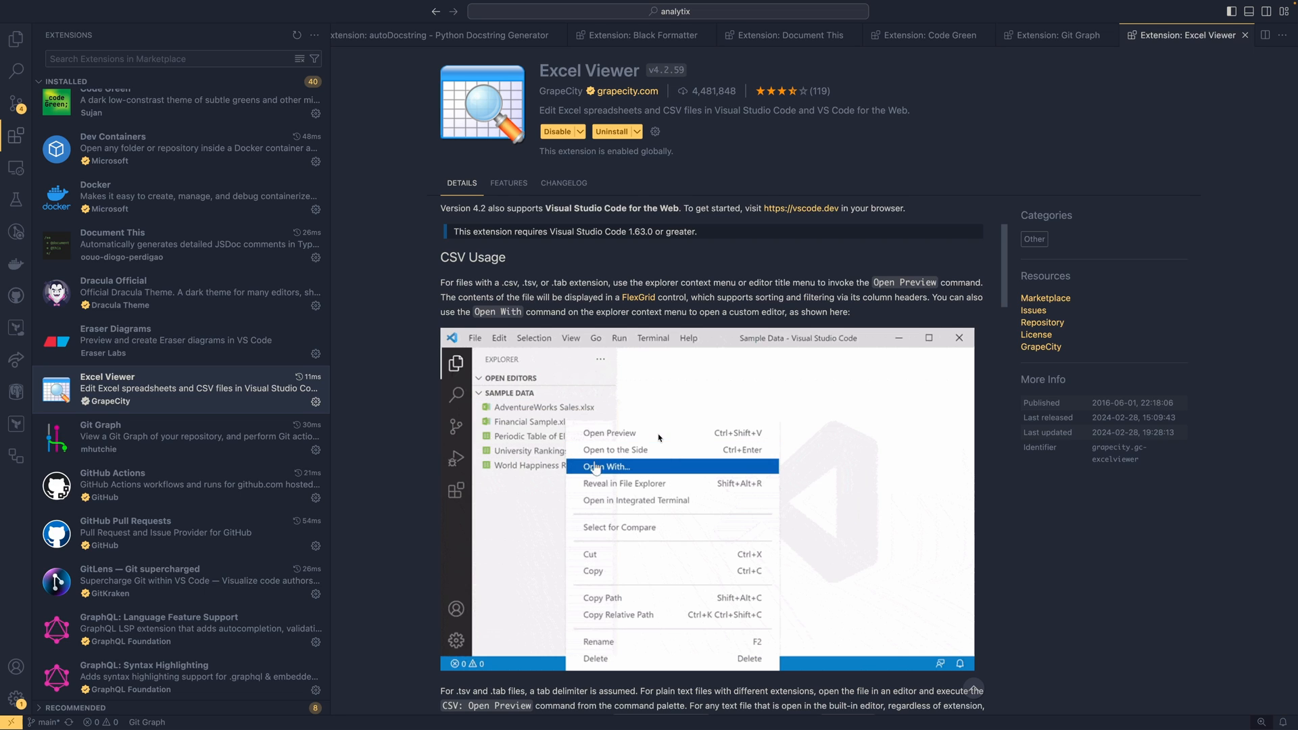
left_click(603, 467)
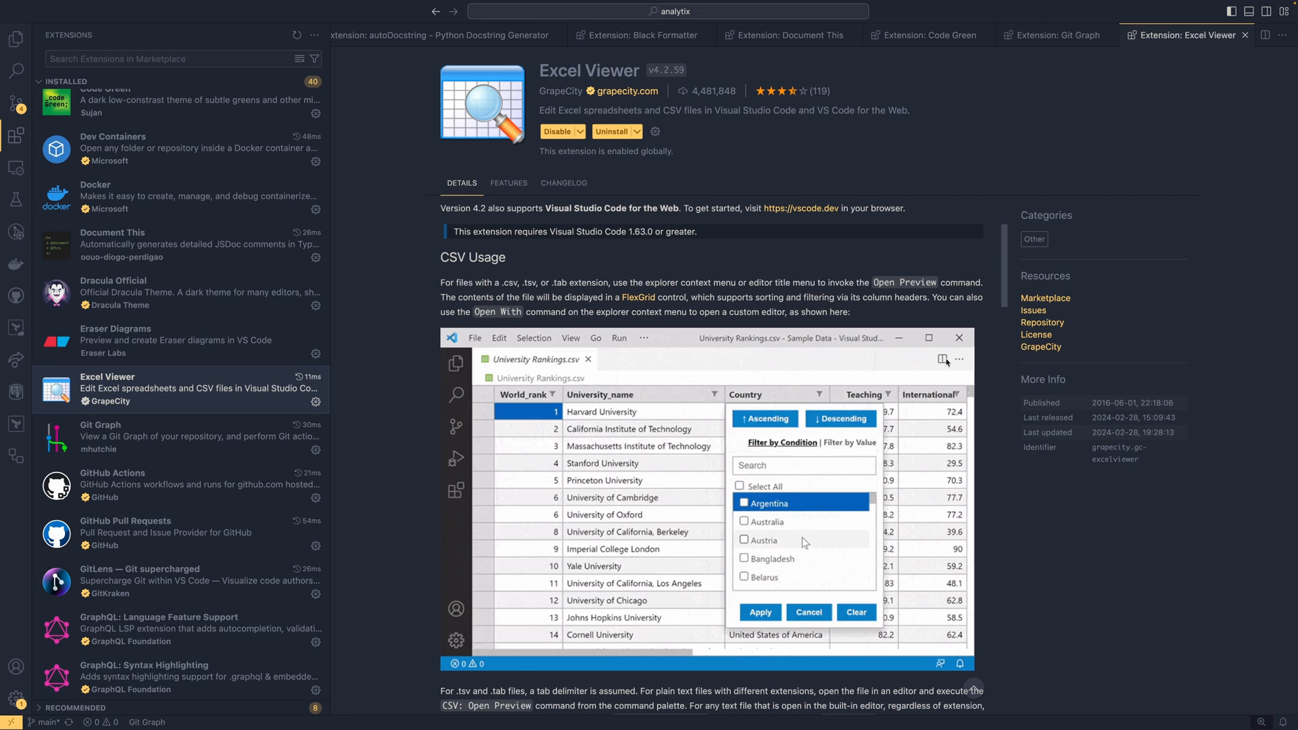
scroll("down", 3)
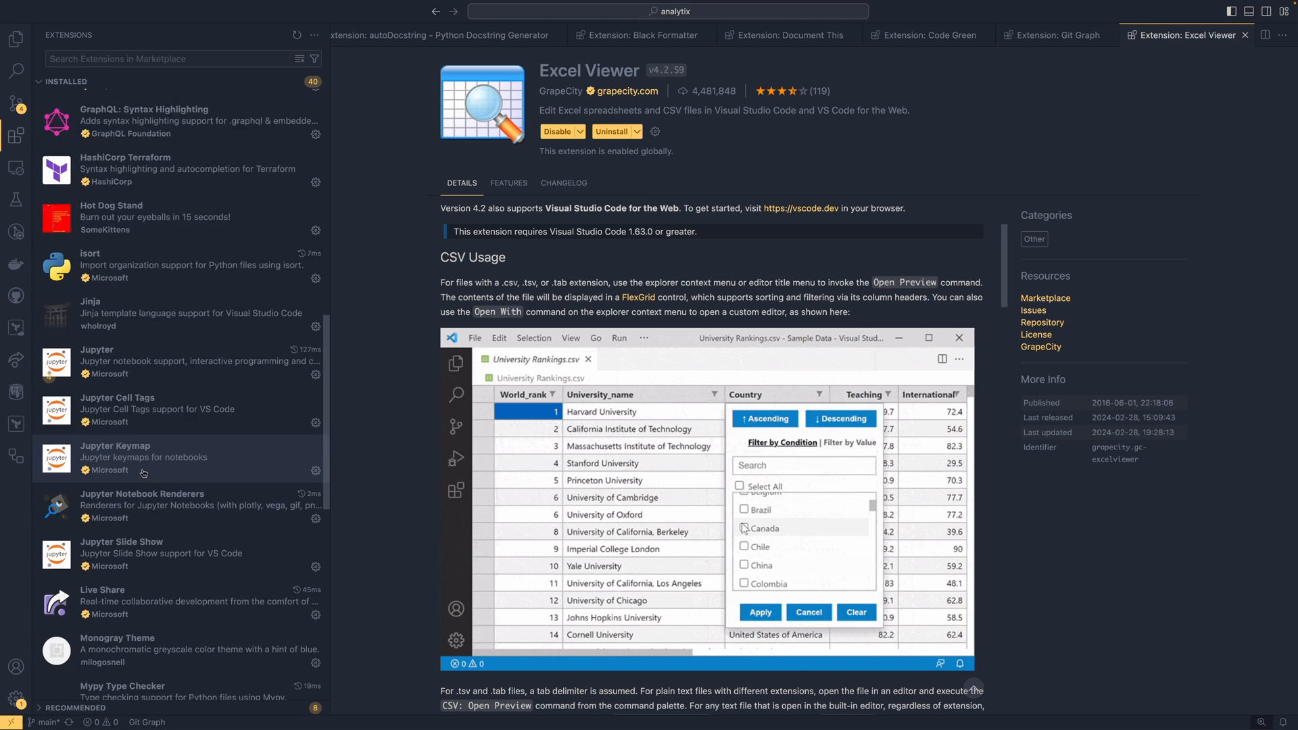
left_click(108, 445)
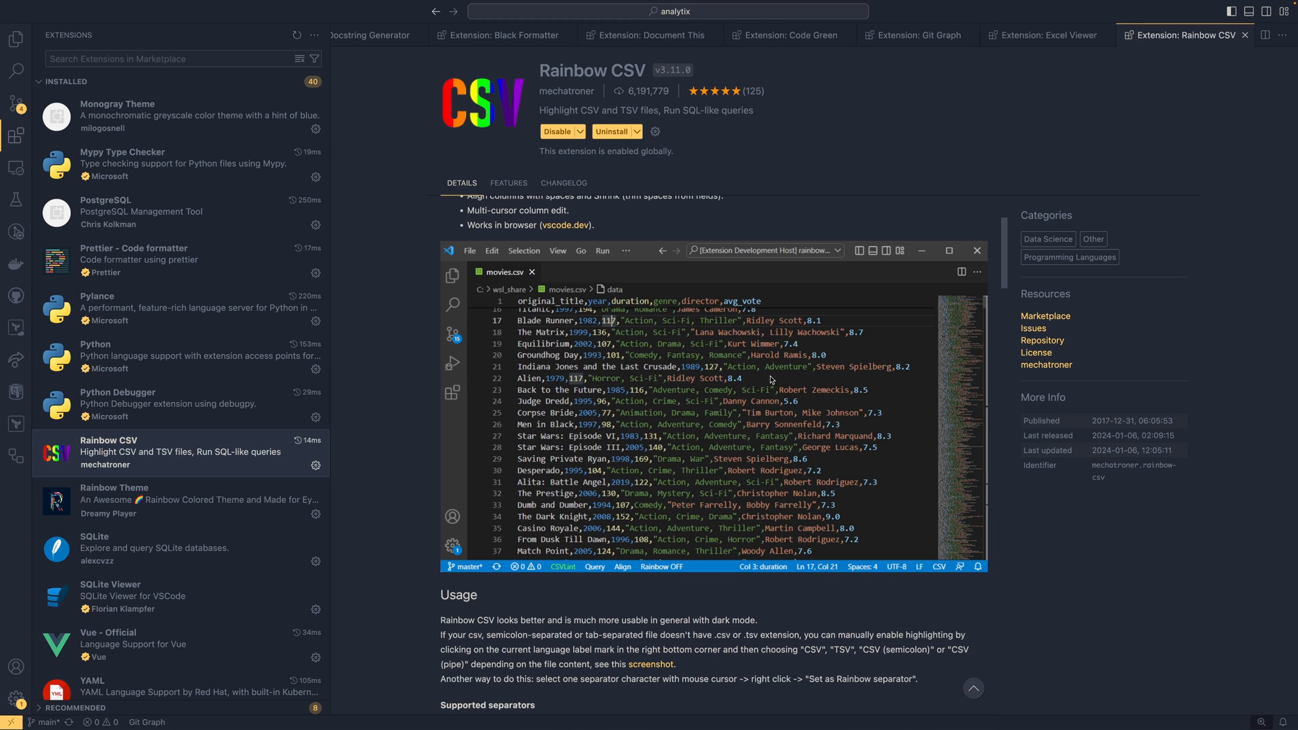
mouse_move(553, 321)
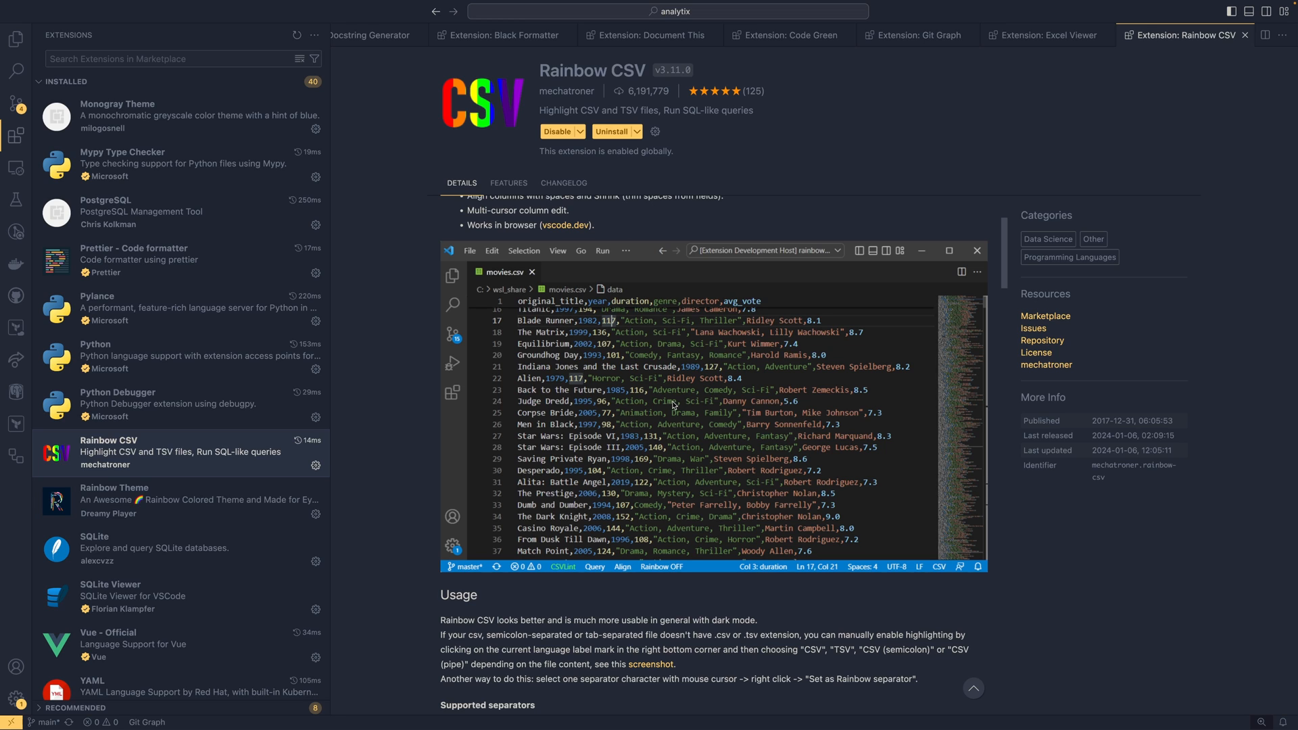
mouse_move(187, 400)
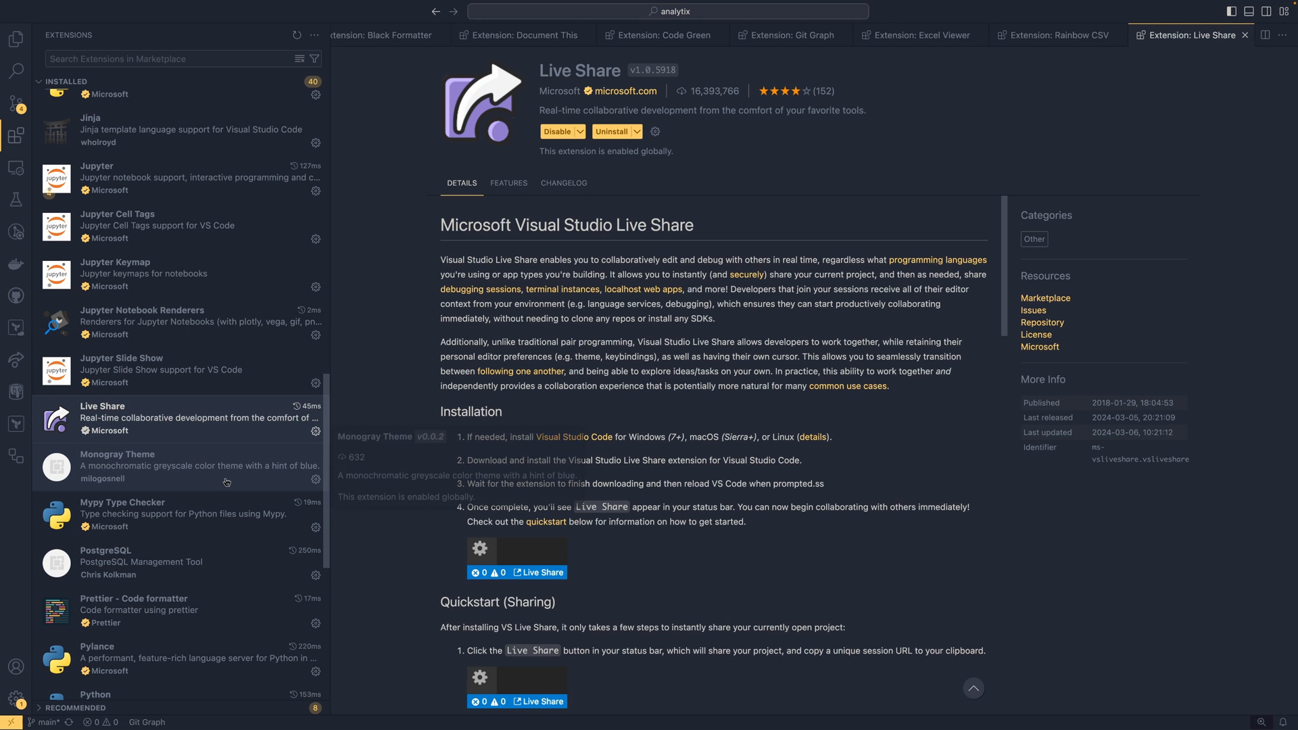
mouse_move(234, 420)
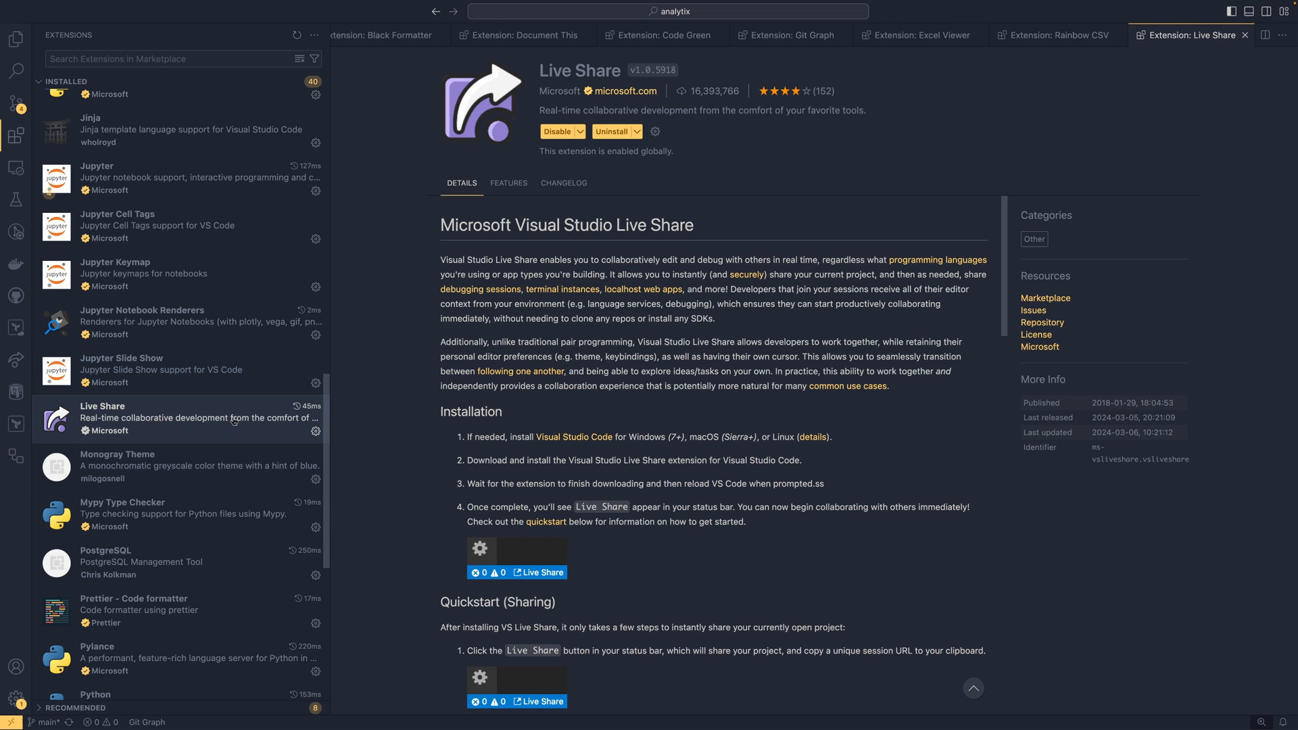
mouse_move(365, 449)
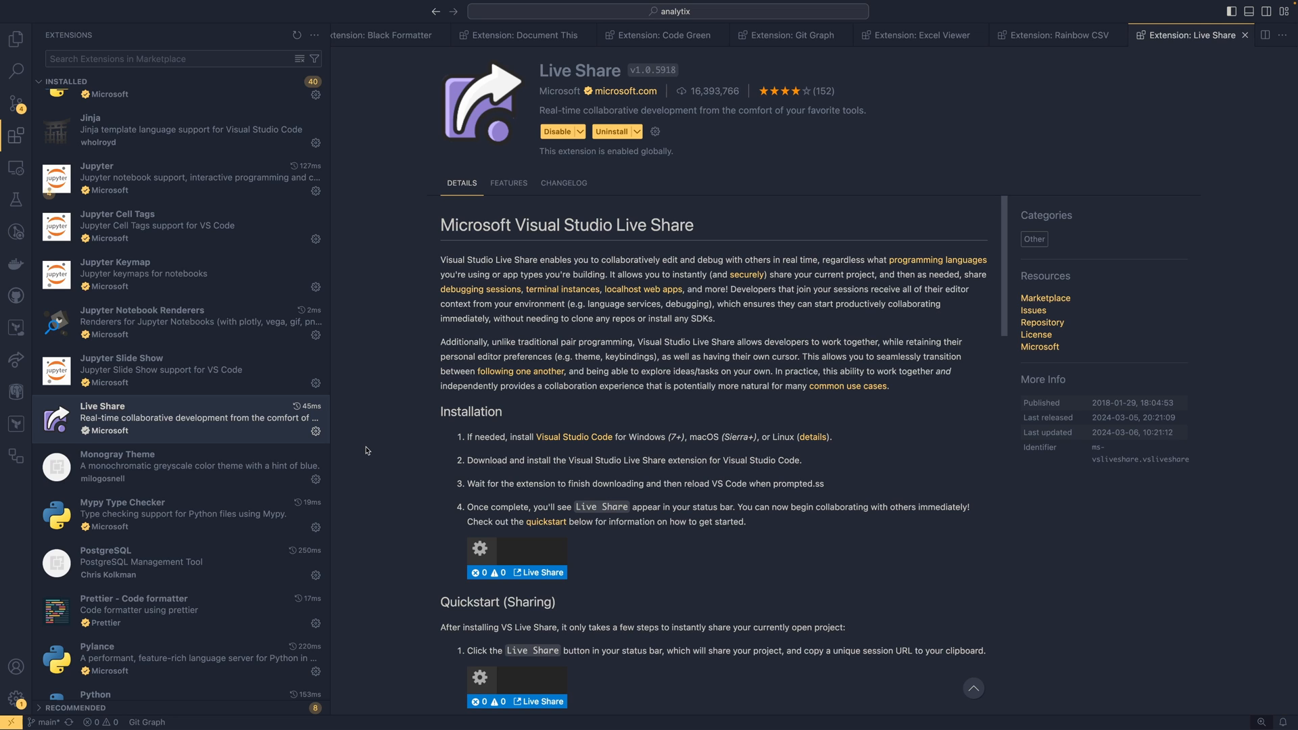
Scroll the Installed list to the isort import-sorting extension's details.
scroll("down", 3)
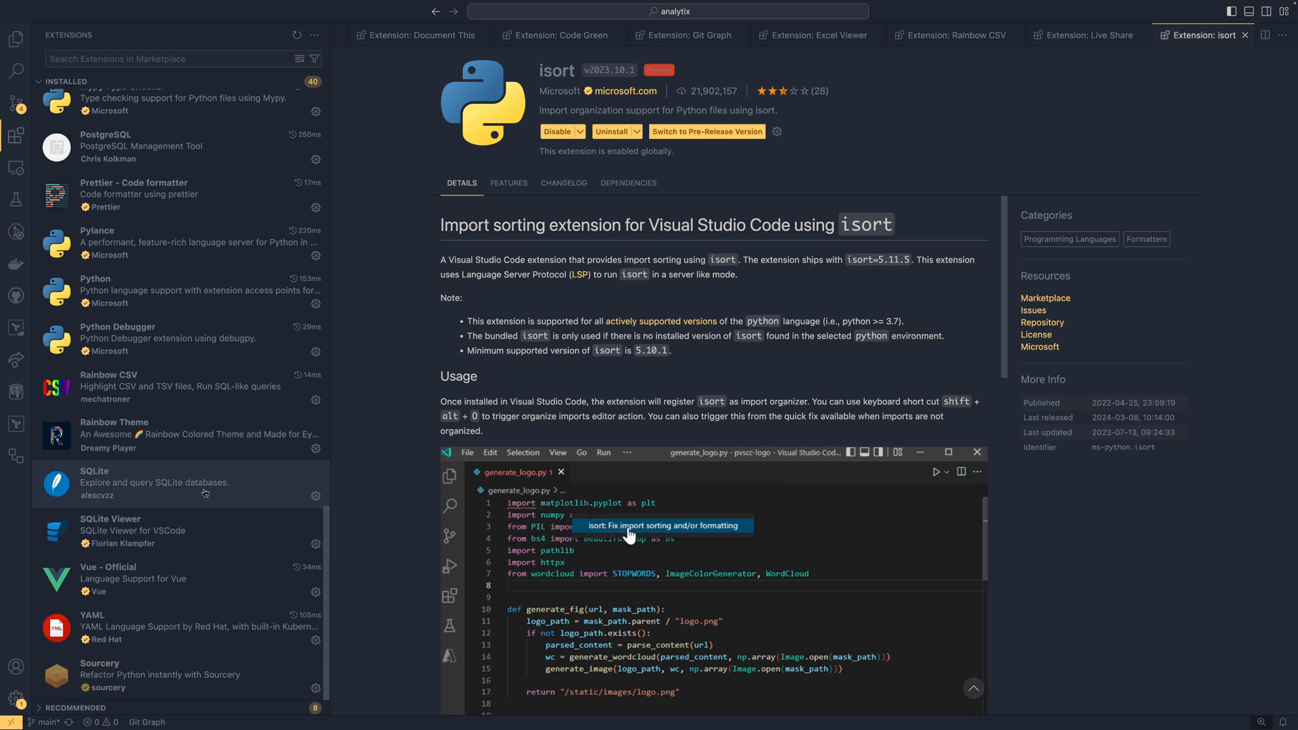
Review the SQLite Viewer, SQLite and YAML extensions' details pages in turn.
left_click(113, 530)
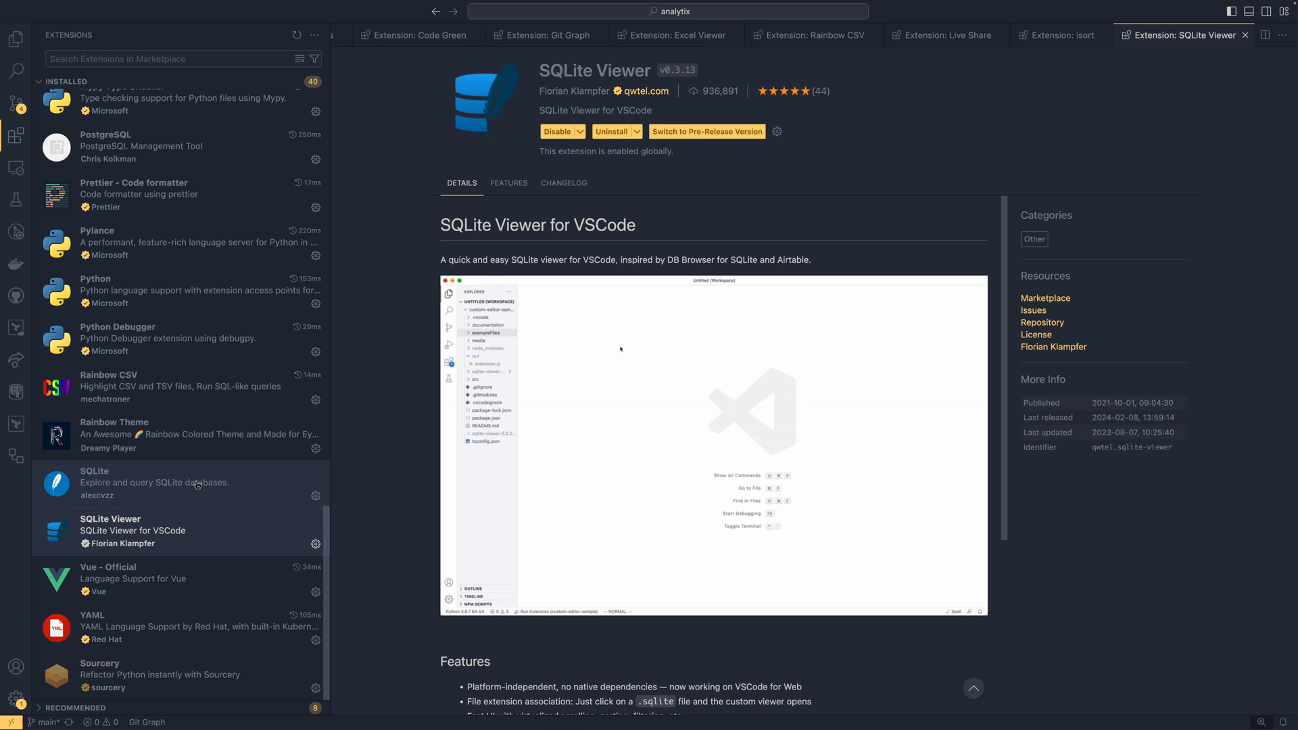
left_click(95, 482)
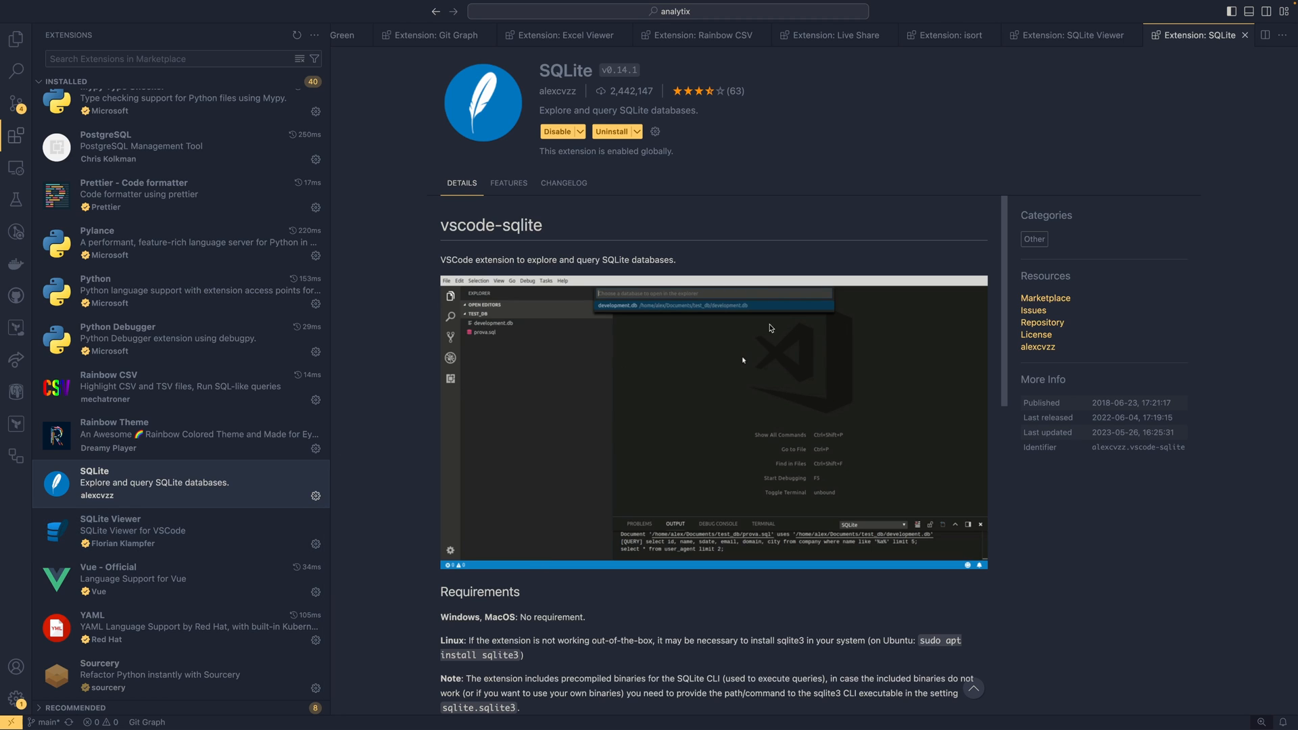
left_click(144, 530)
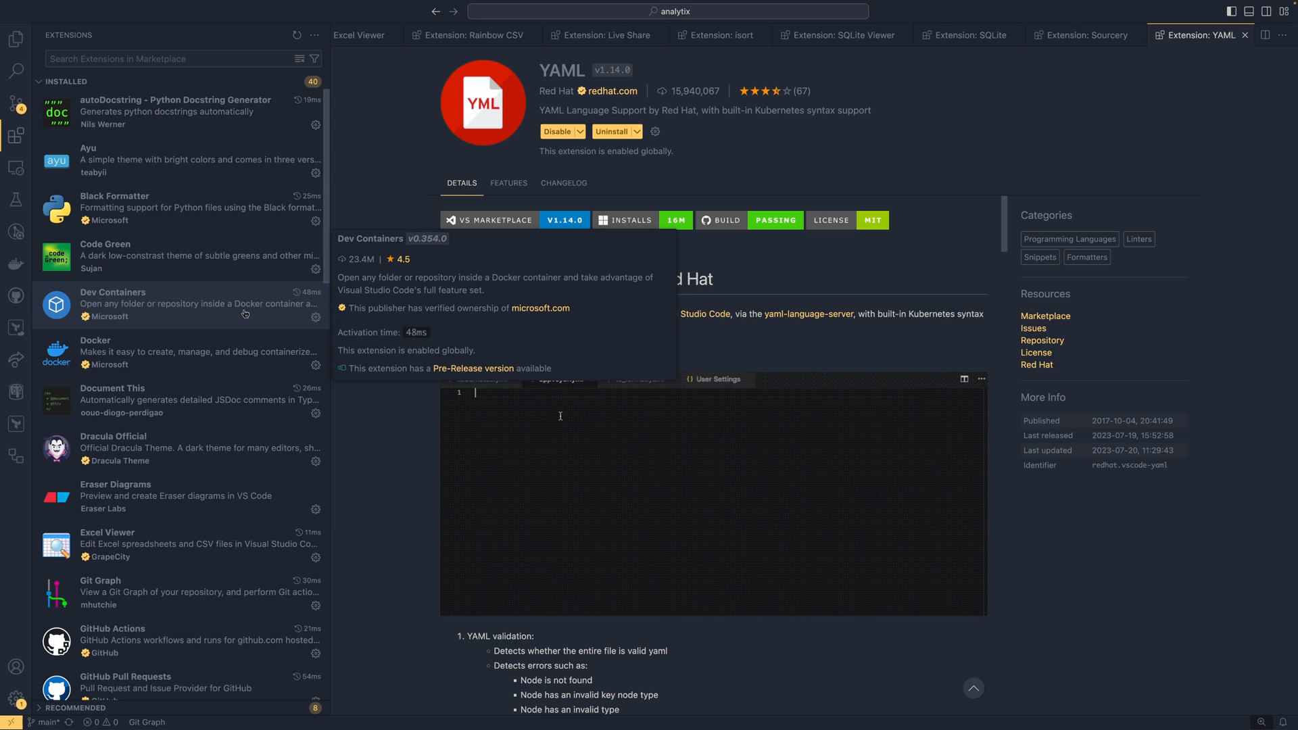
type("version:")
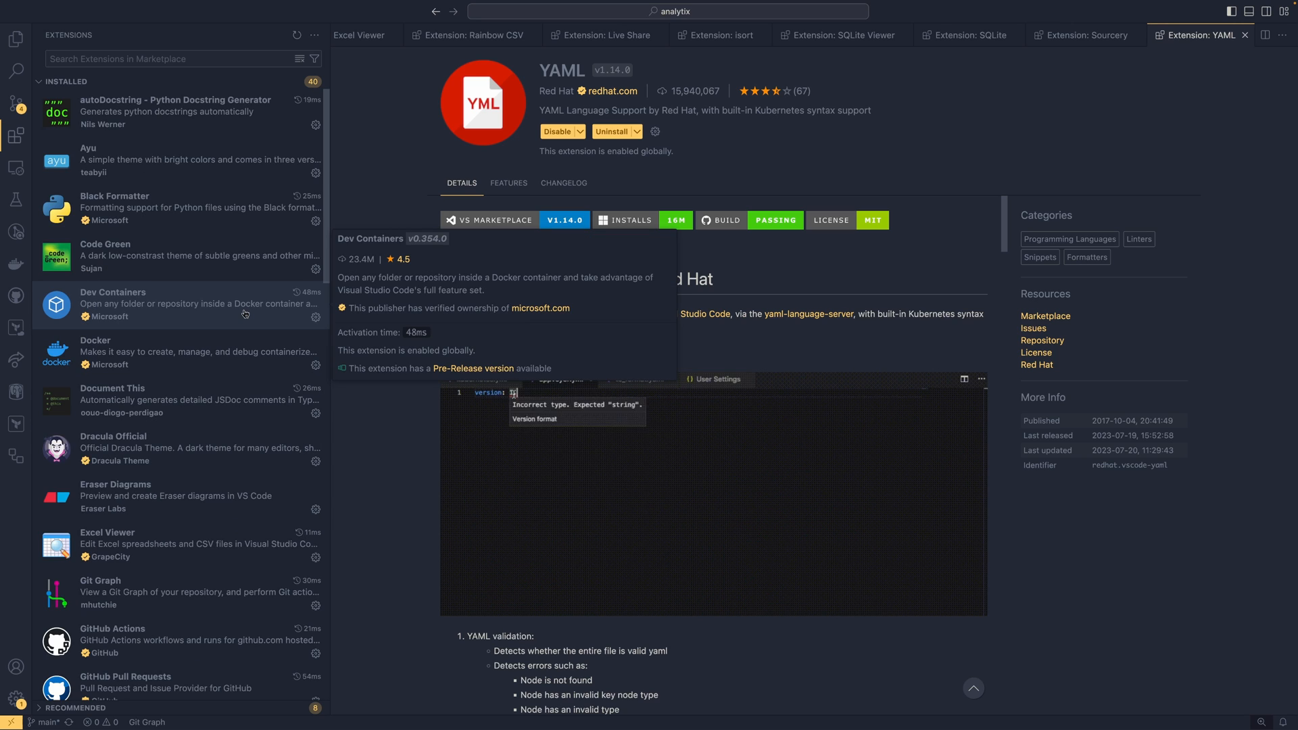
type("1.0.0")
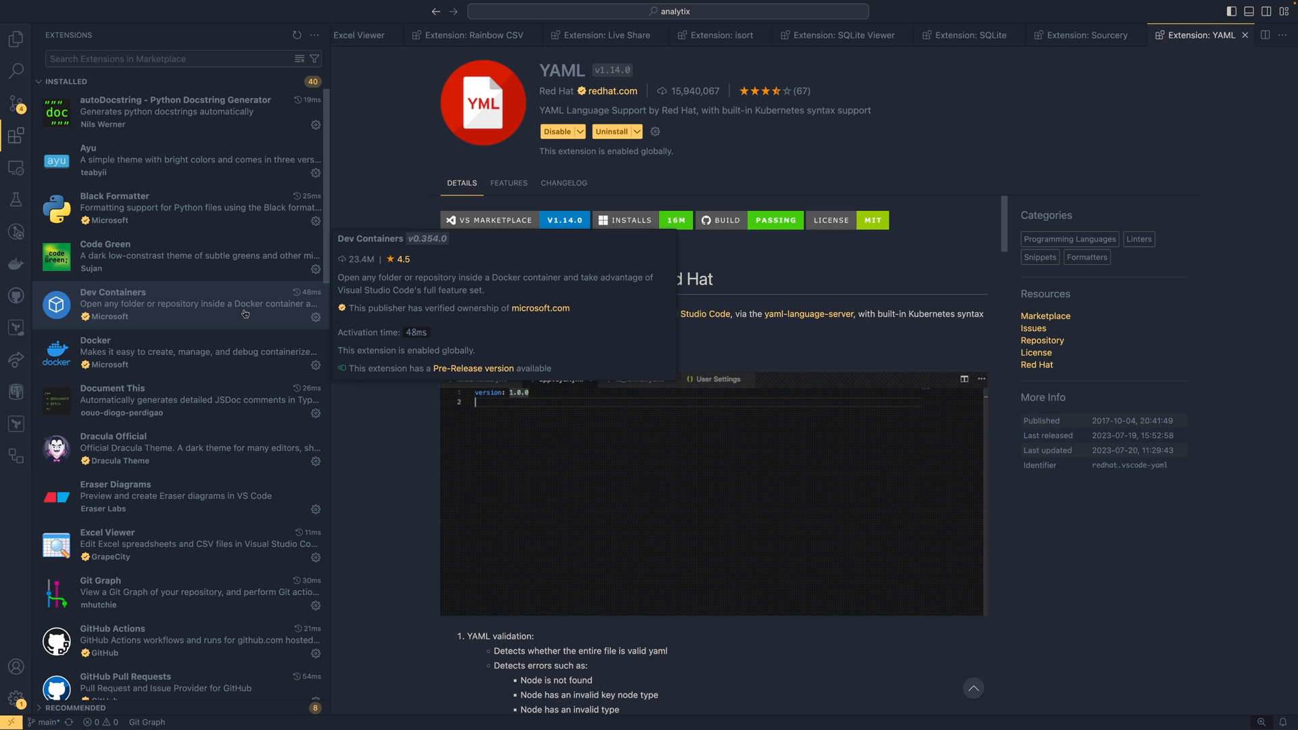
type("branches:")
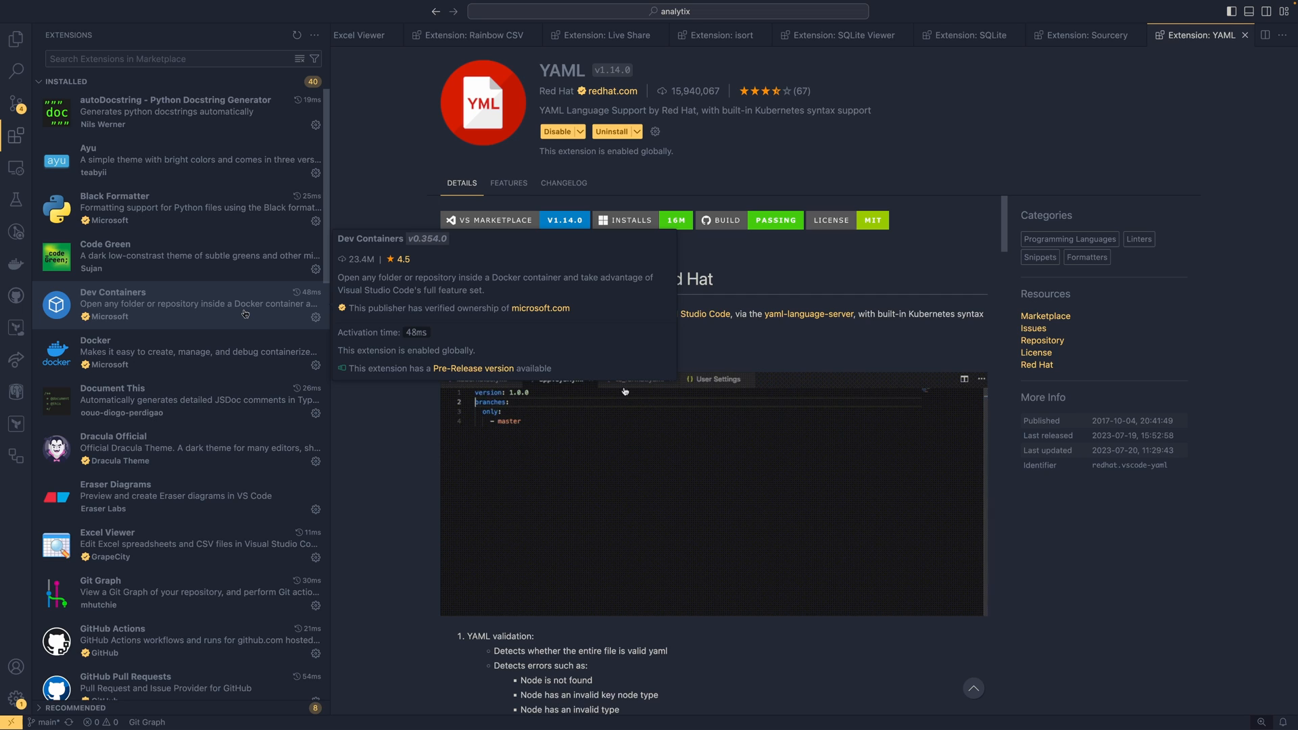
scroll("down", 3)
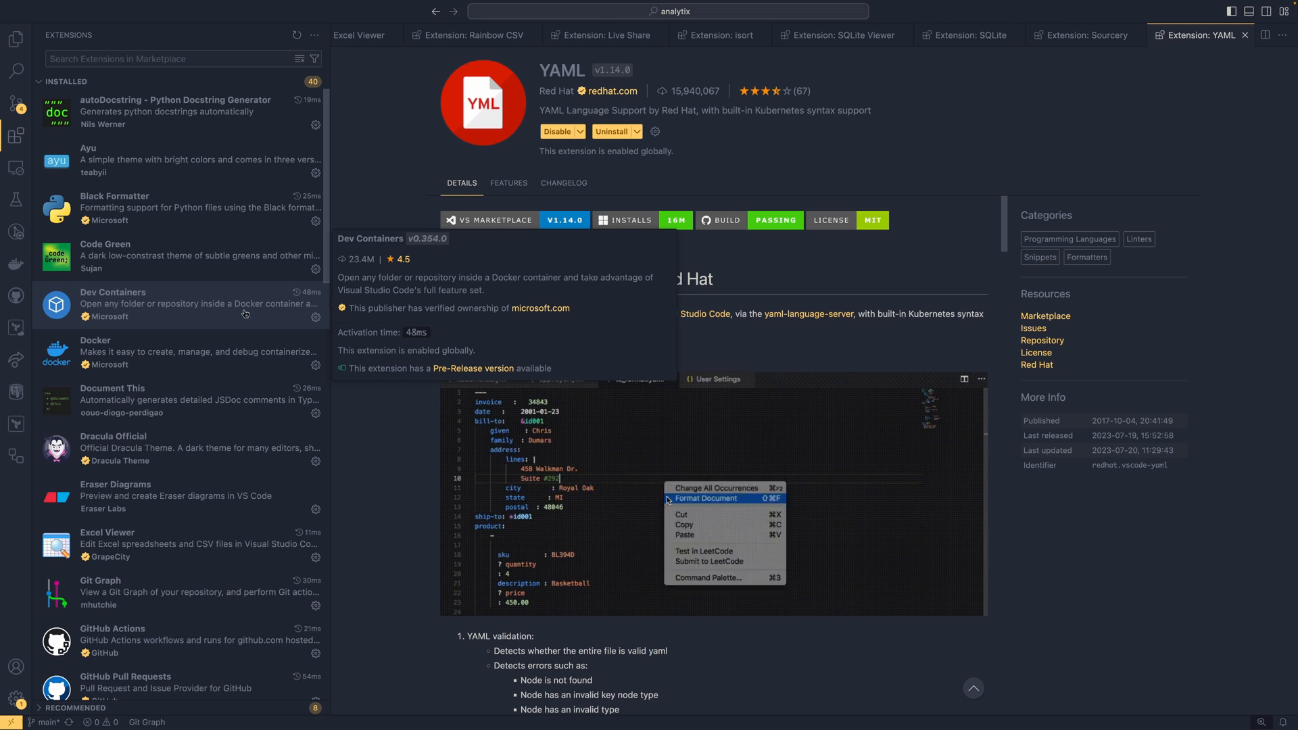
left_click(714, 499)
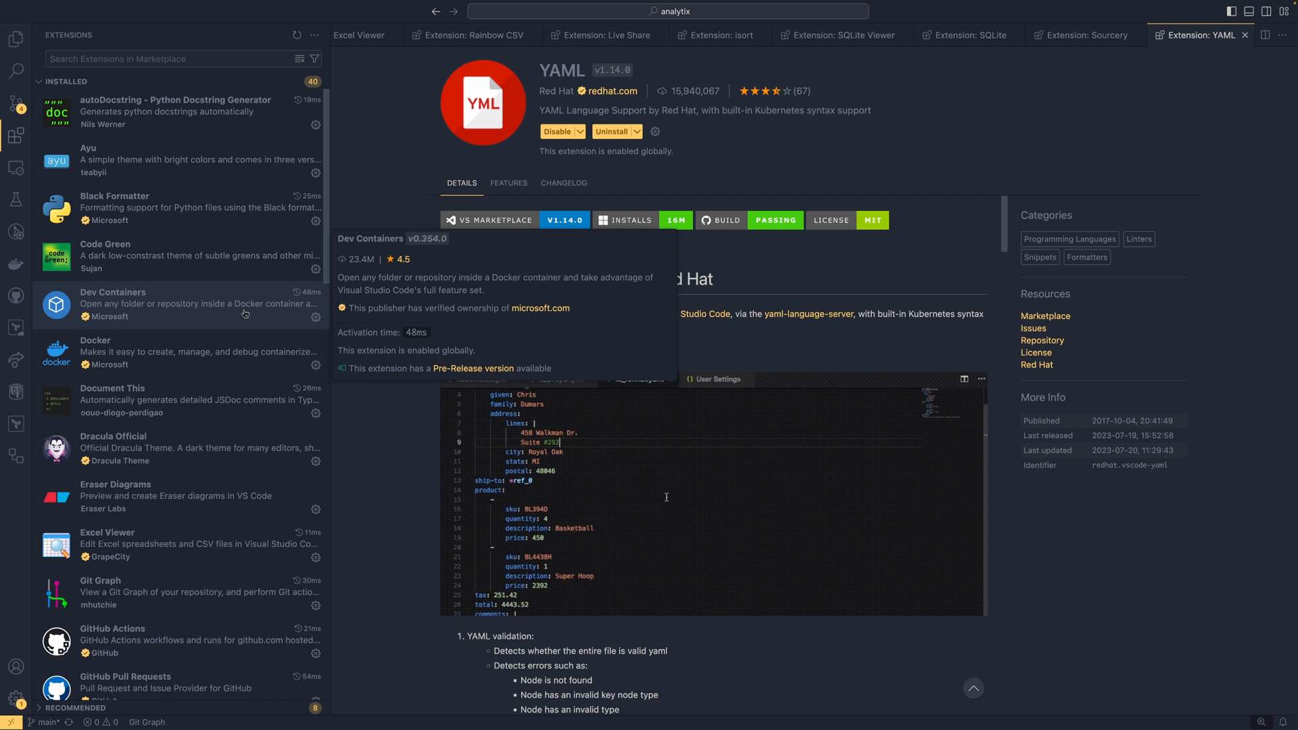
scroll("down", 3)
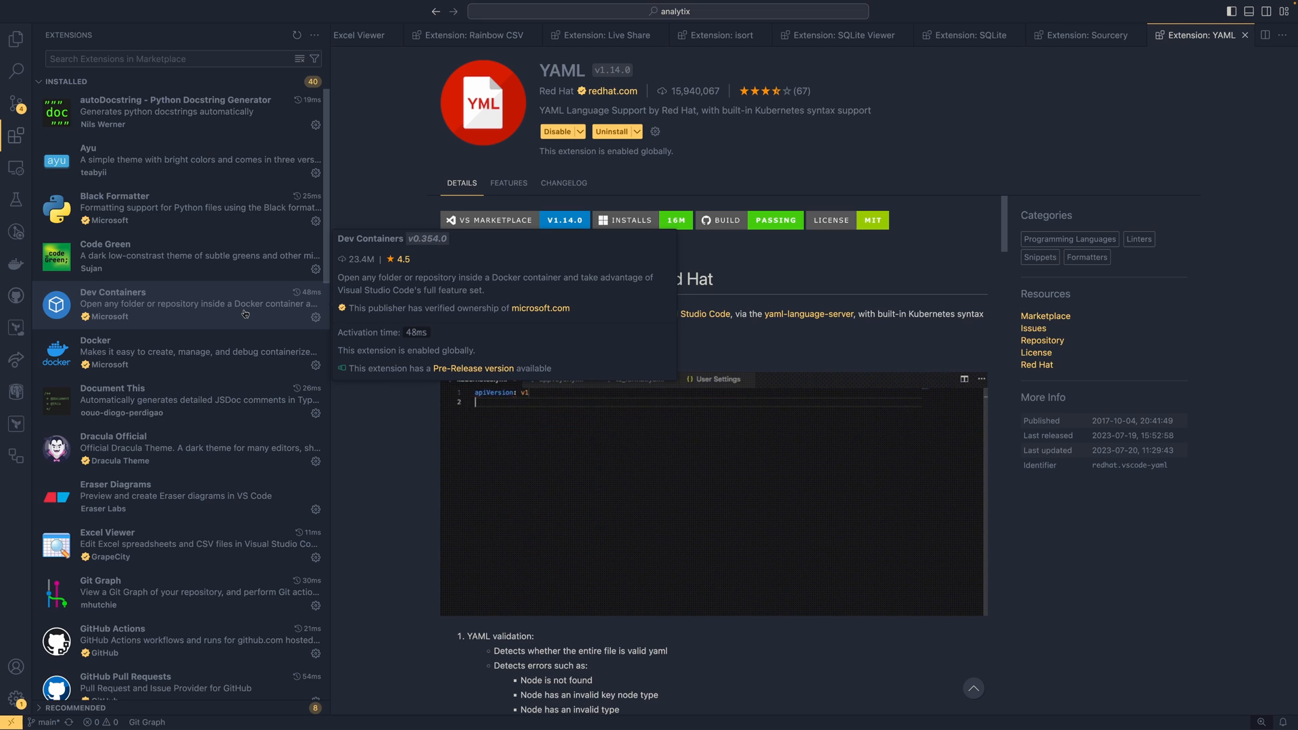
type("metadata:")
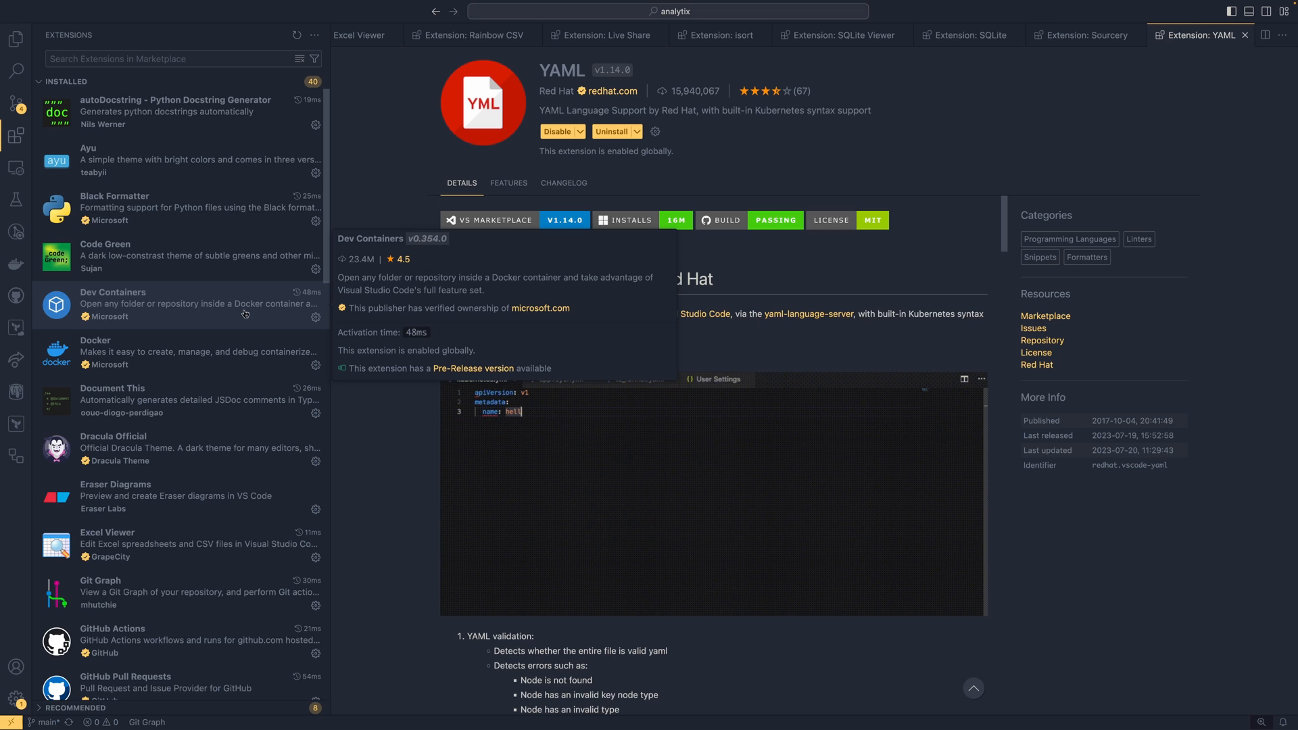
type("o_world")
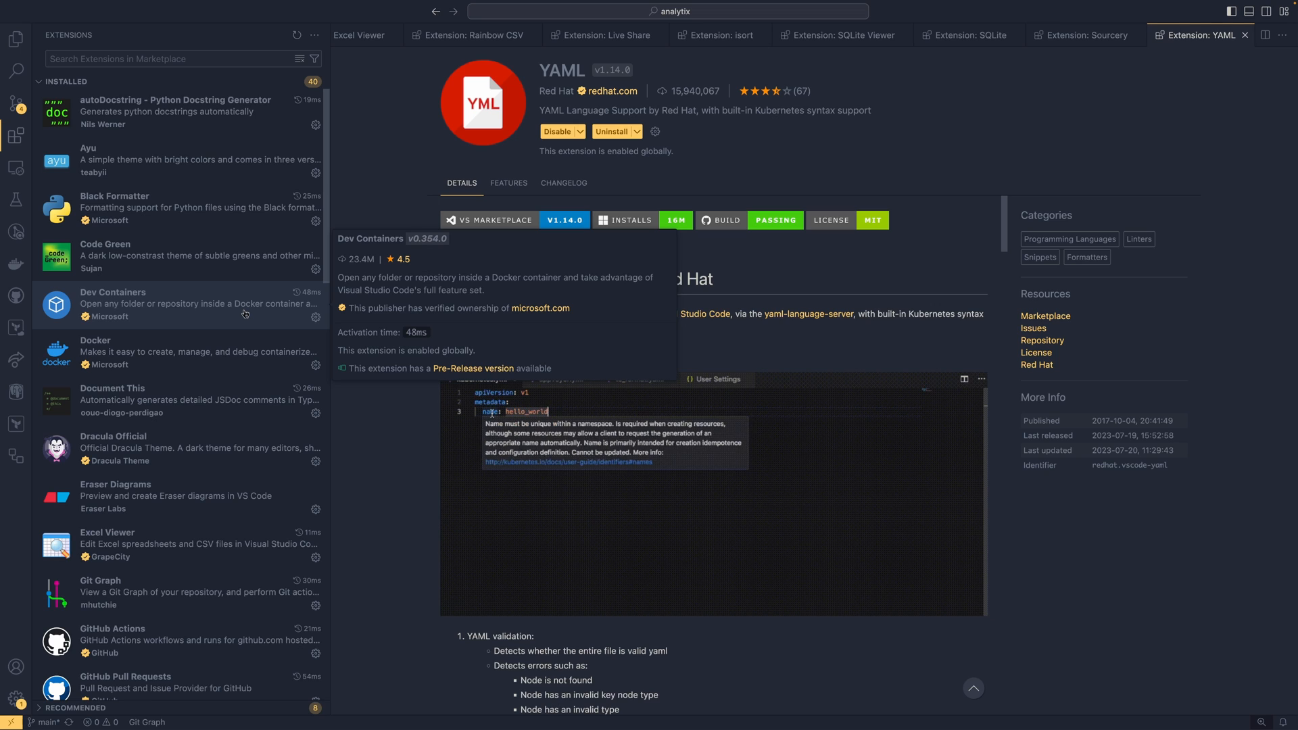